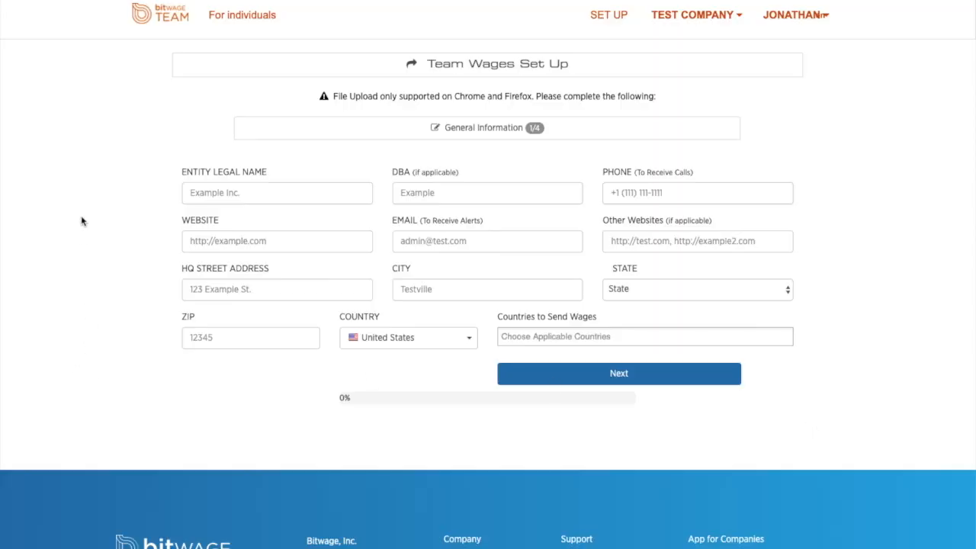
mouse_move(772, 409)
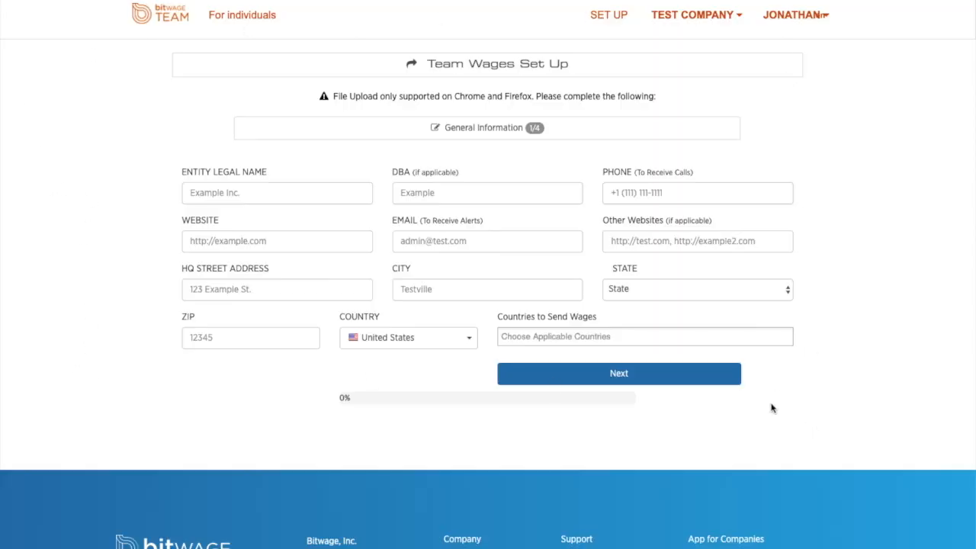
mouse_move(175, 115)
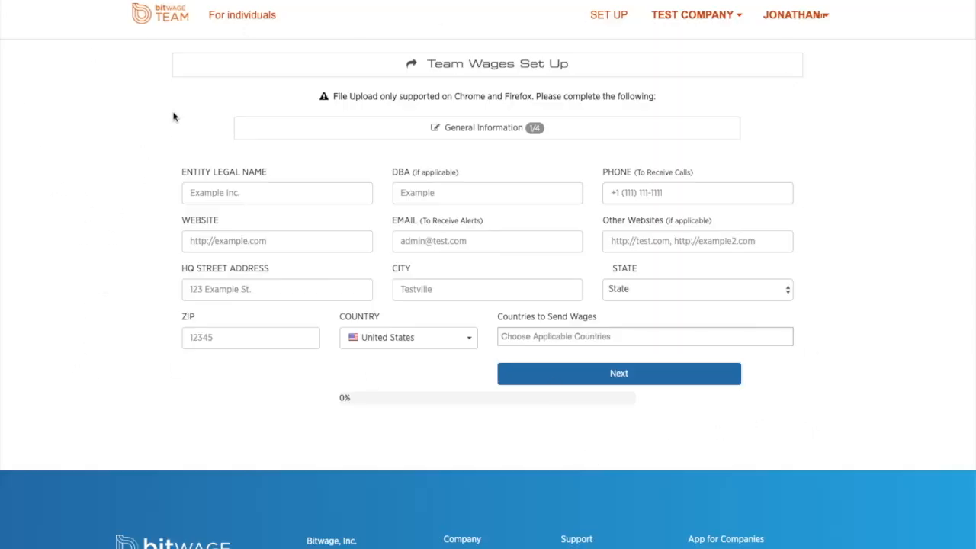
mouse_move(188, 100)
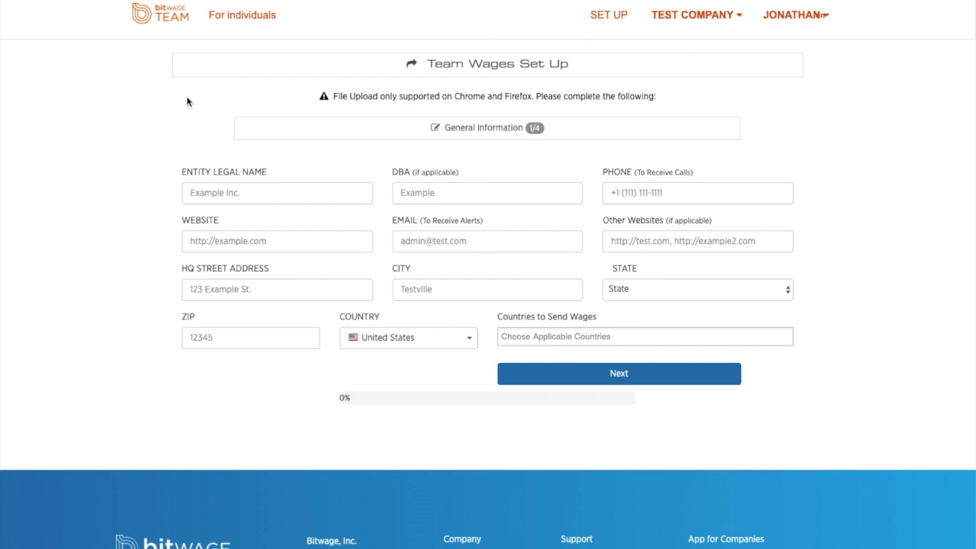
mouse_move(714, 24)
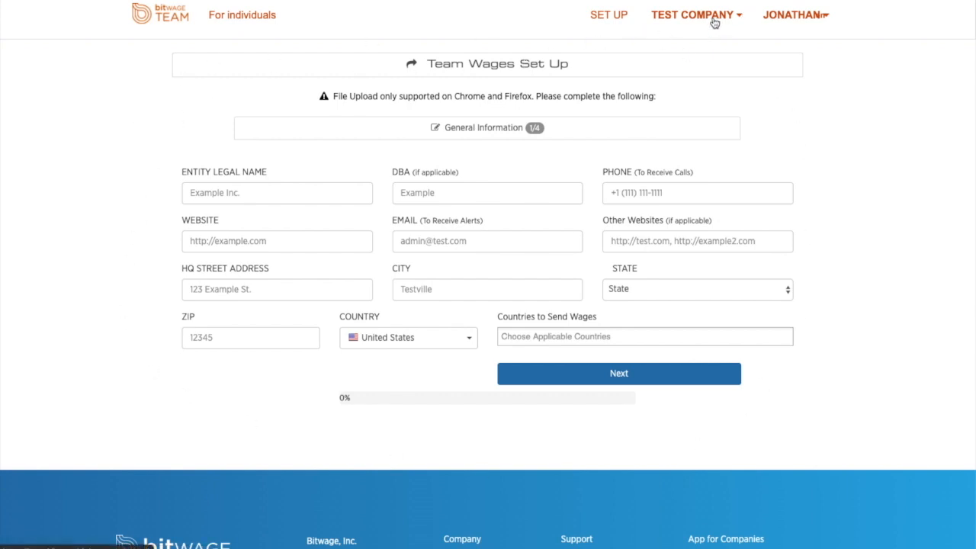
Go to the Workers Add Workers tab, check the Team Role options, keeping Employee.
click(694, 15)
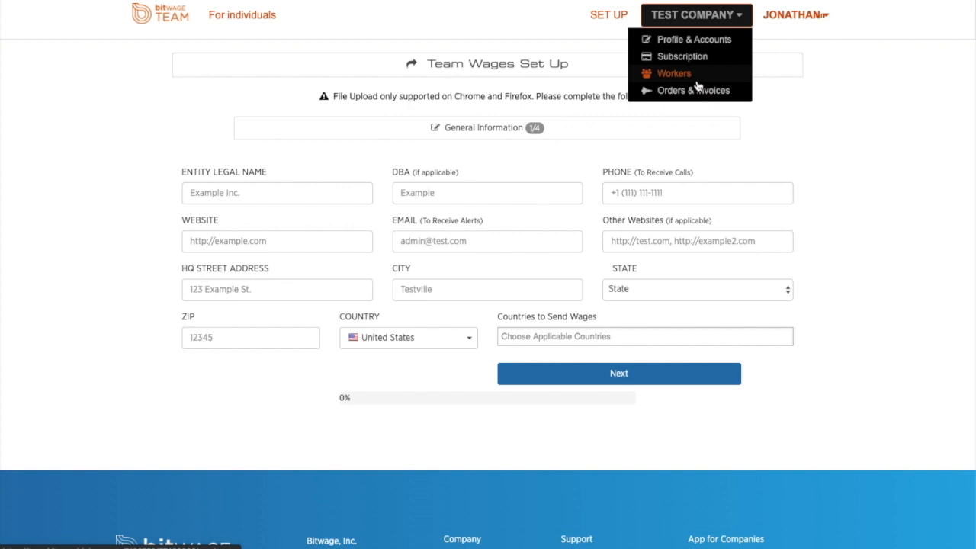
click(673, 73)
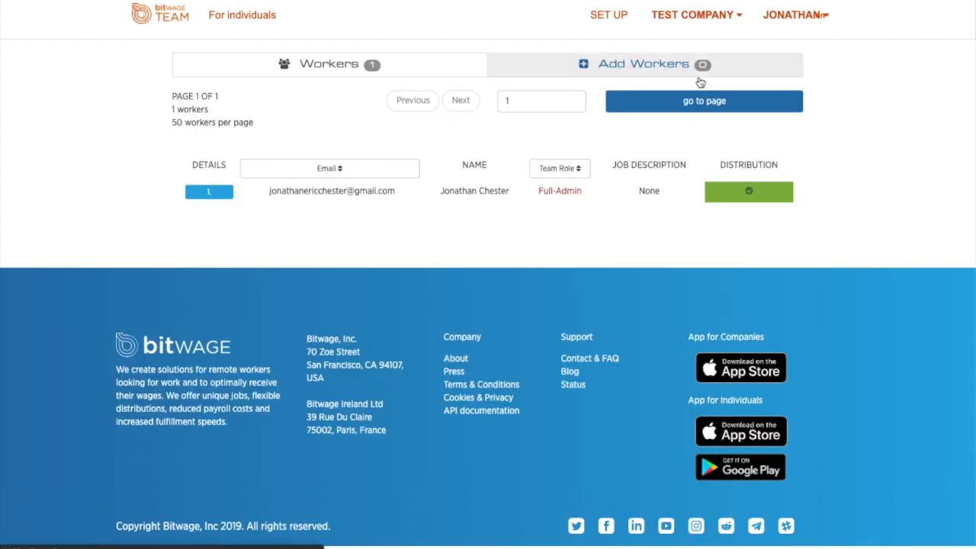
click(643, 64)
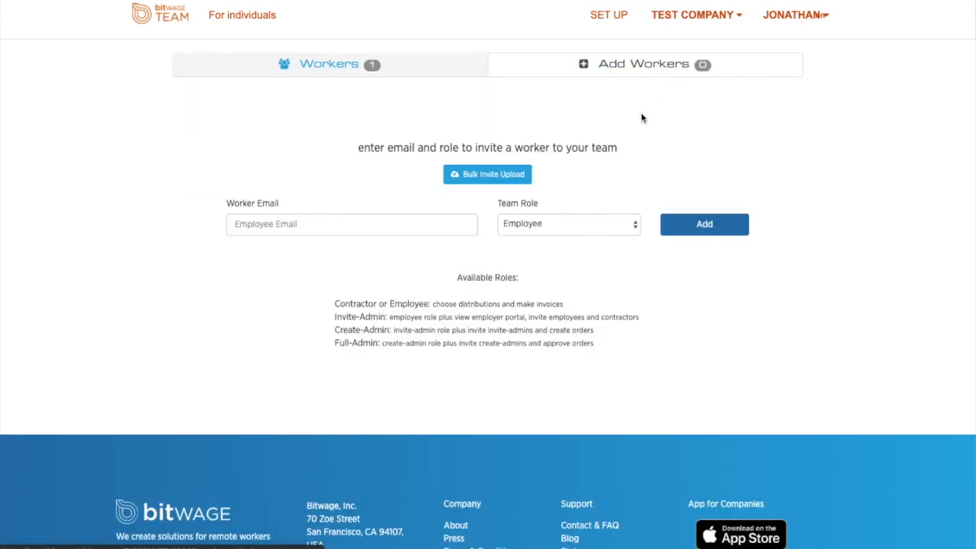
click(568, 224)
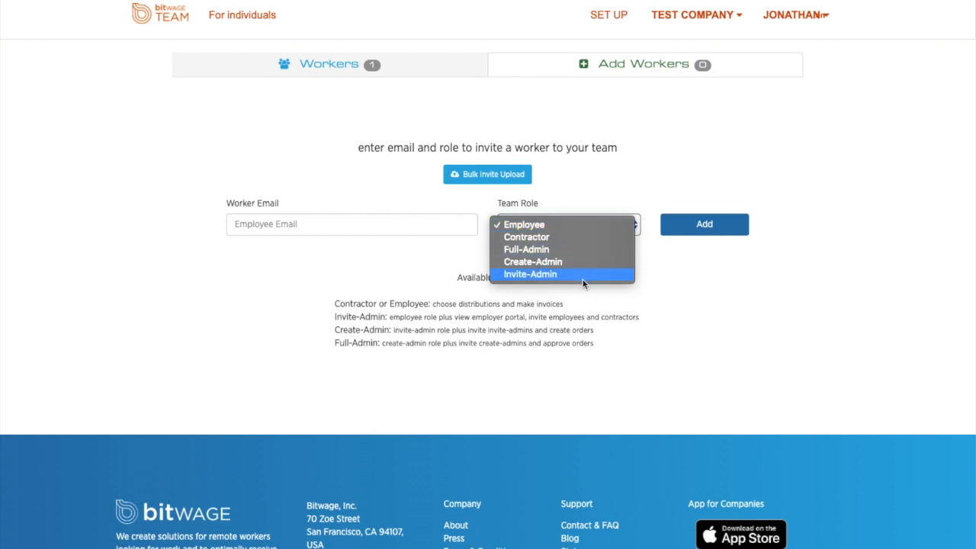
mouse_move(701, 139)
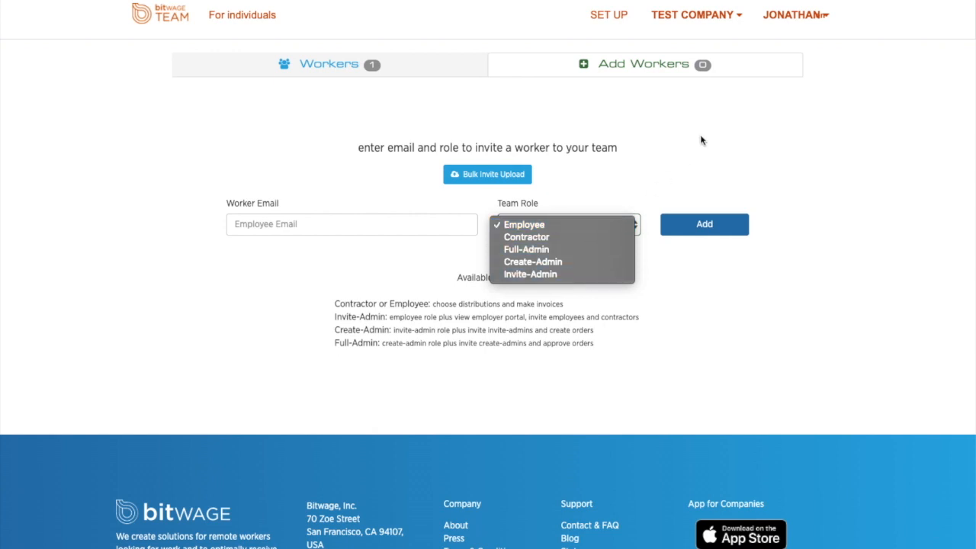
click(694, 14)
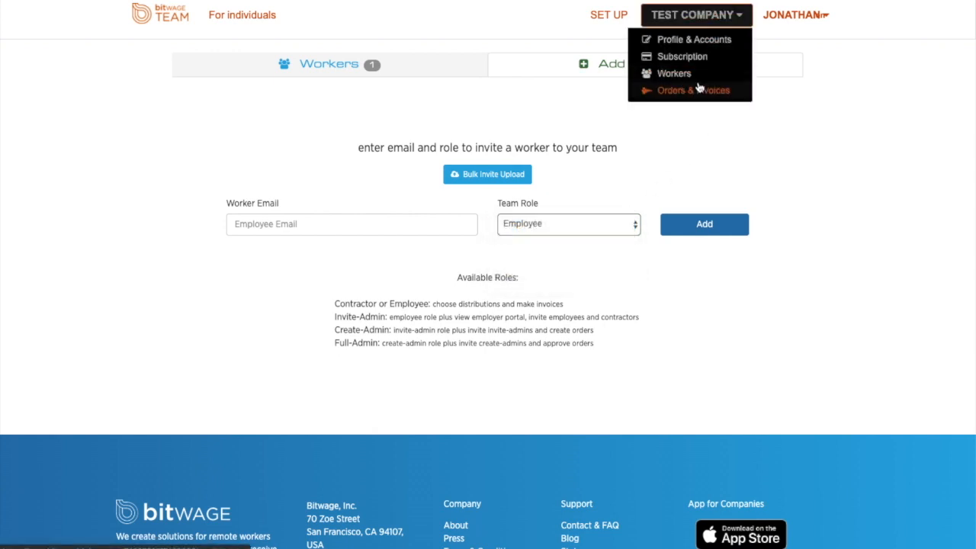
Create a 1000 USD payroll order from Orders & Invoices.
click(693, 90)
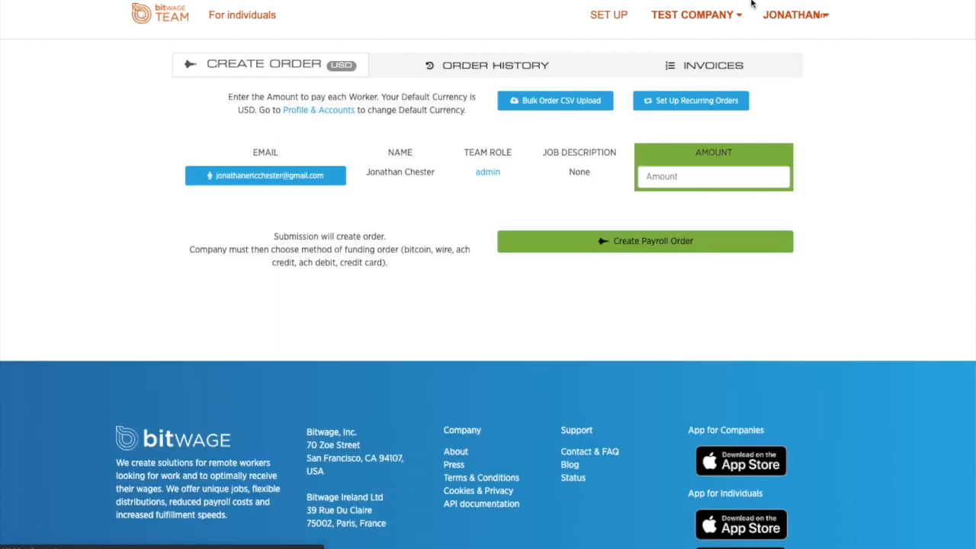
click(712, 176)
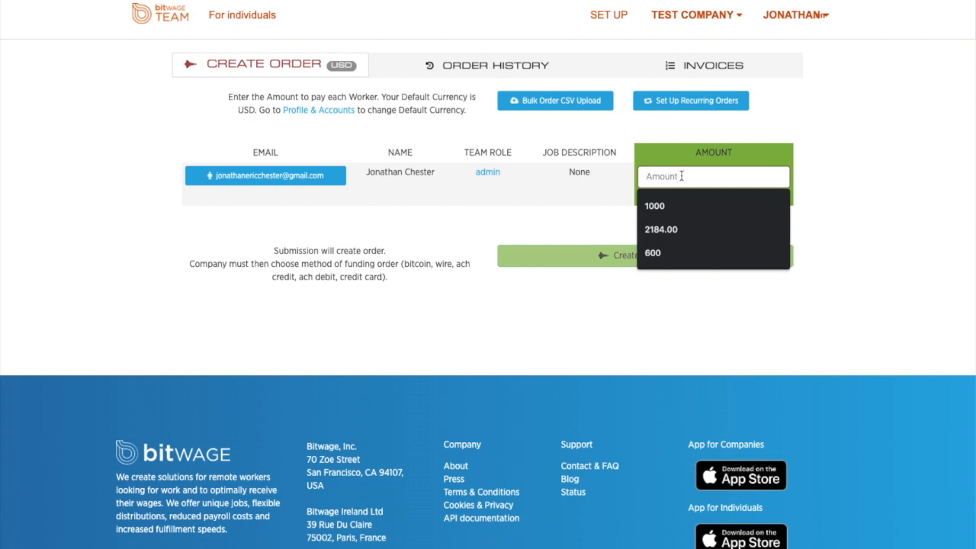
click(653, 205)
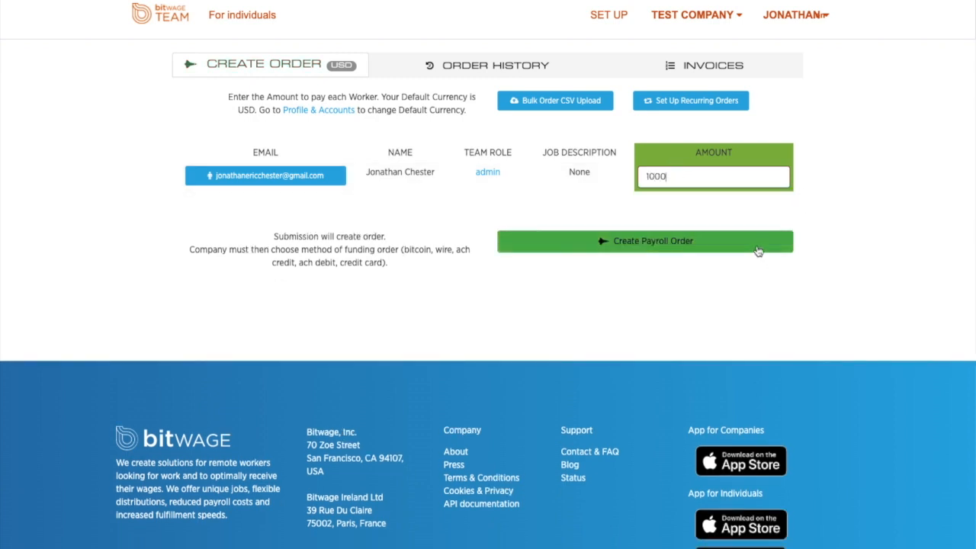
click(644, 241)
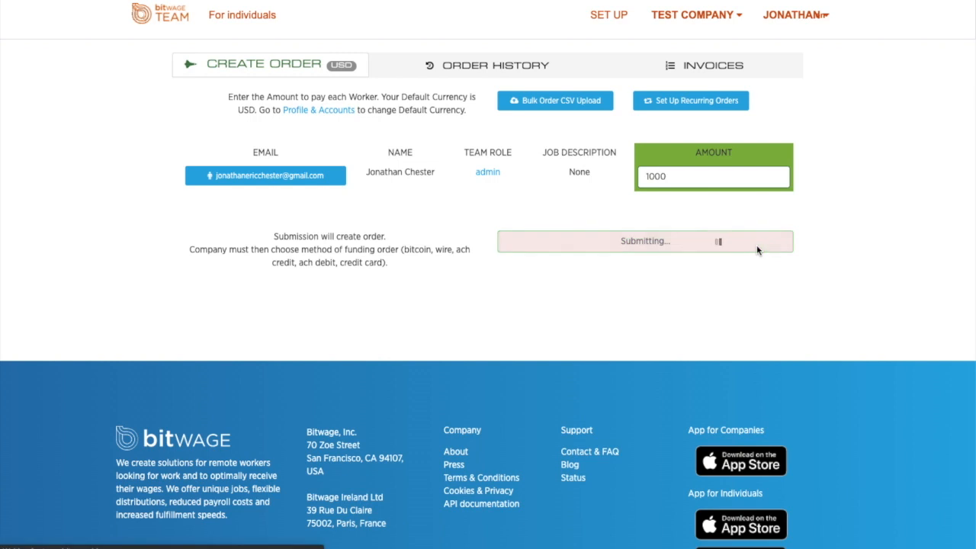
click(644, 241)
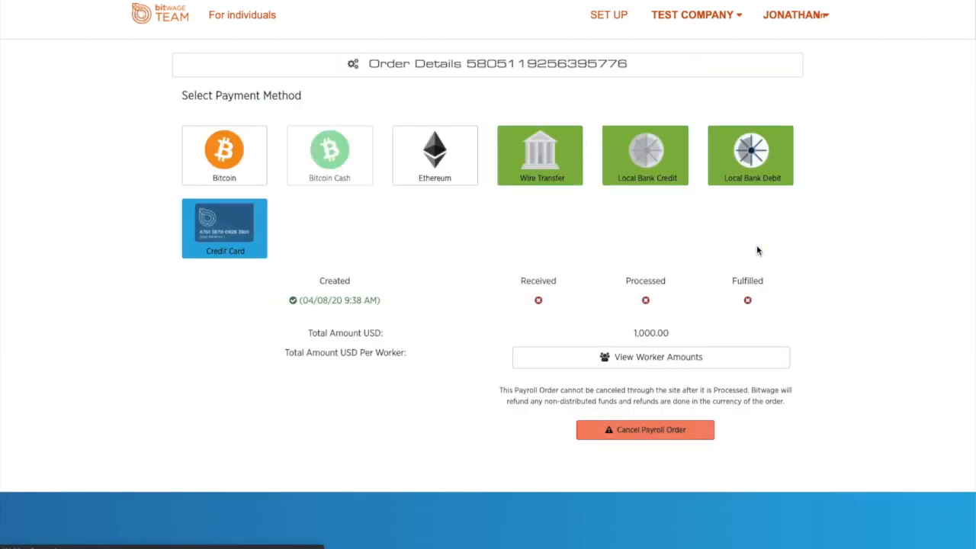
mouse_move(705, 261)
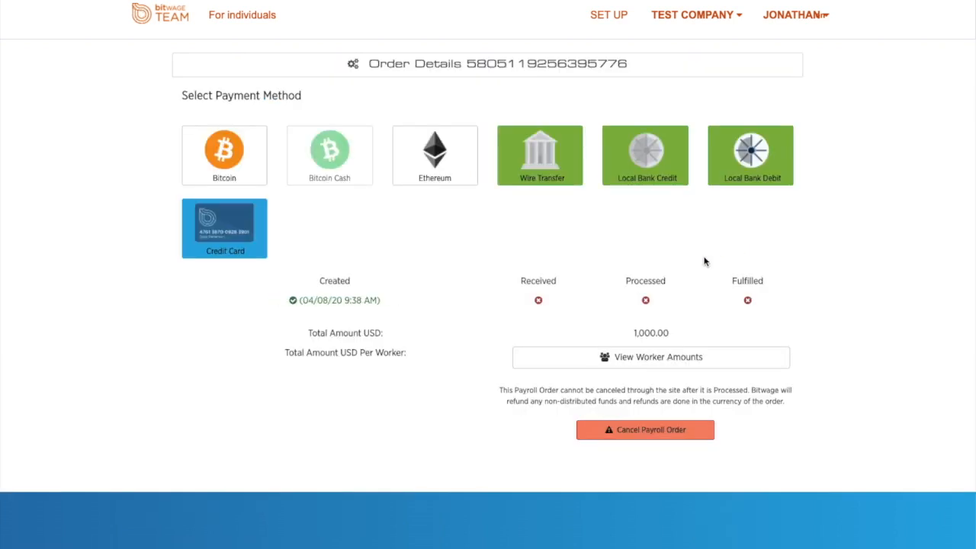
mouse_move(452, 250)
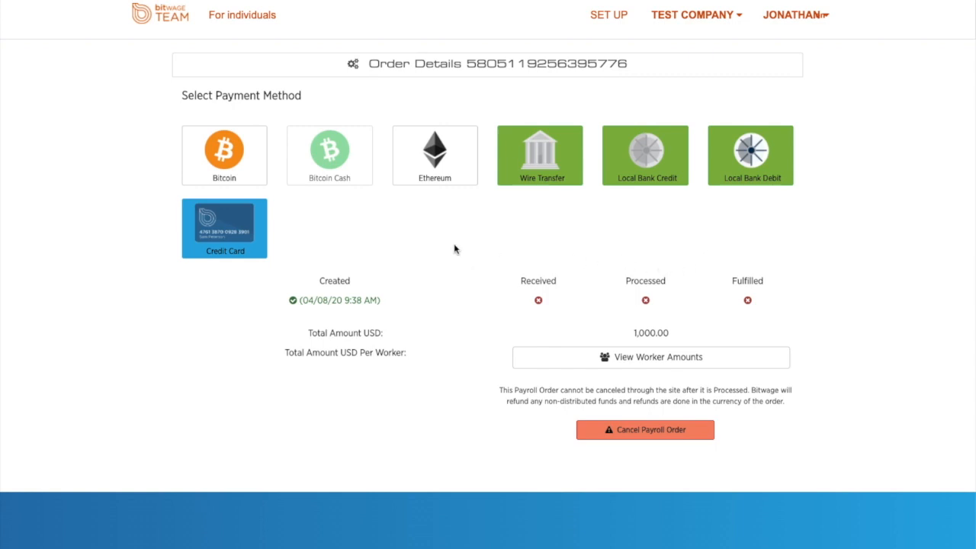
mouse_move(476, 239)
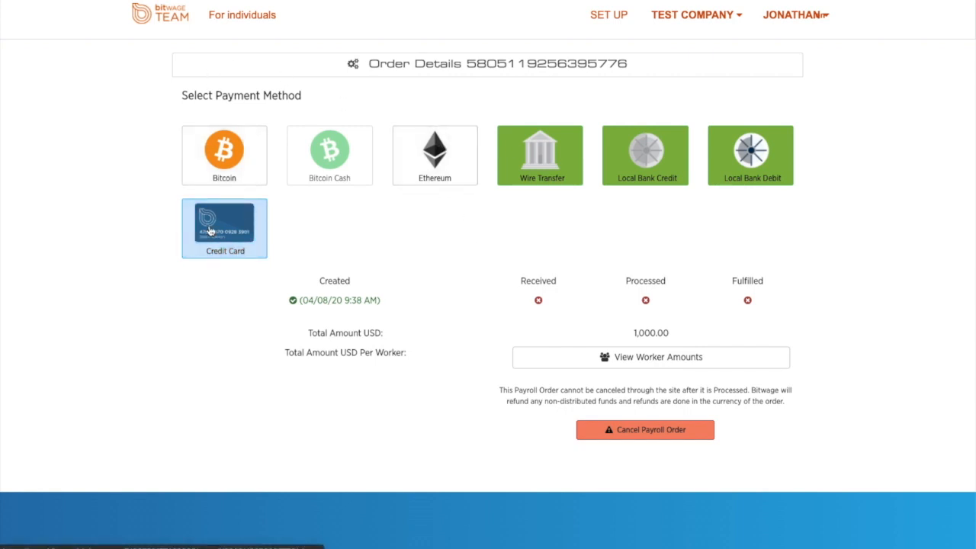
mouse_move(529, 160)
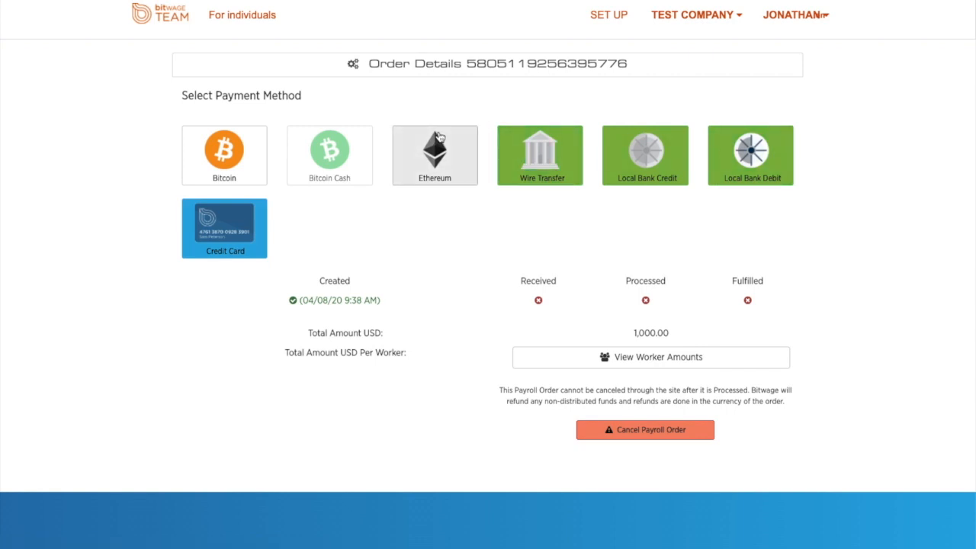
mouse_move(491, 168)
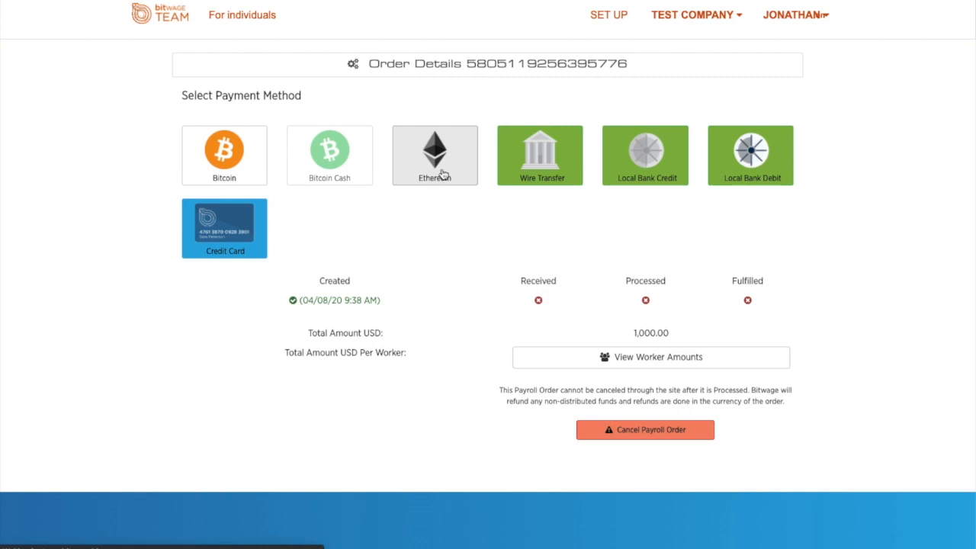
Pay the order with Ethereum, forcing a 5000 ETH payment.
click(435, 154)
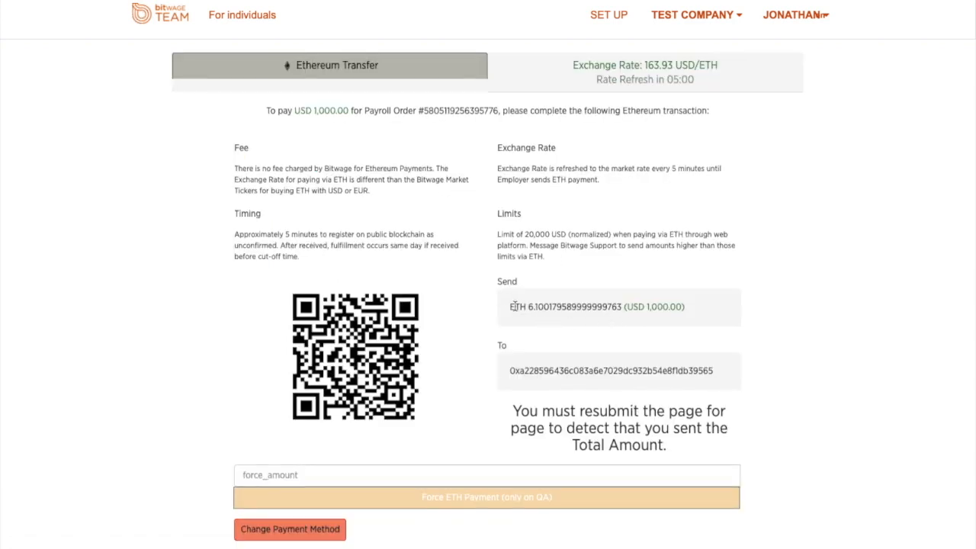
triple_click(597, 307)
text(500)
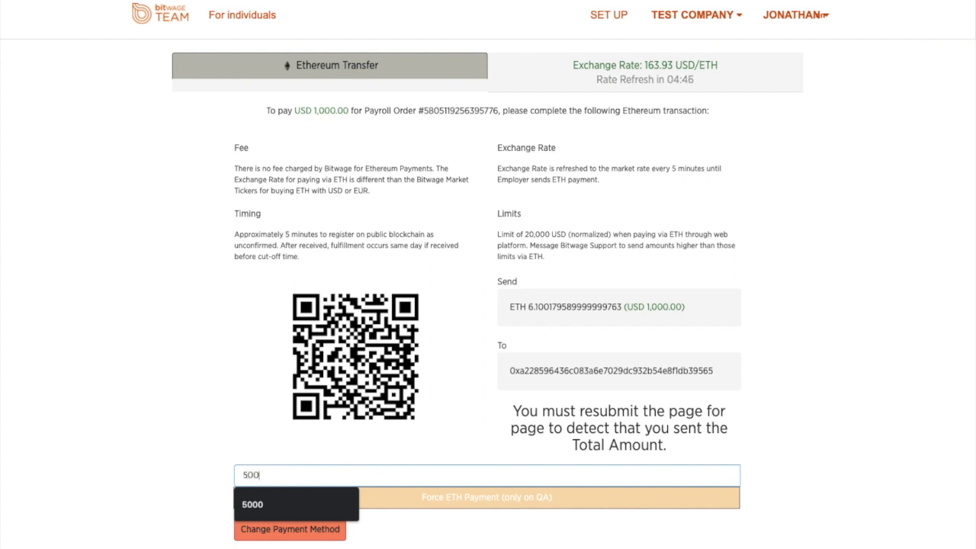
click(252, 503)
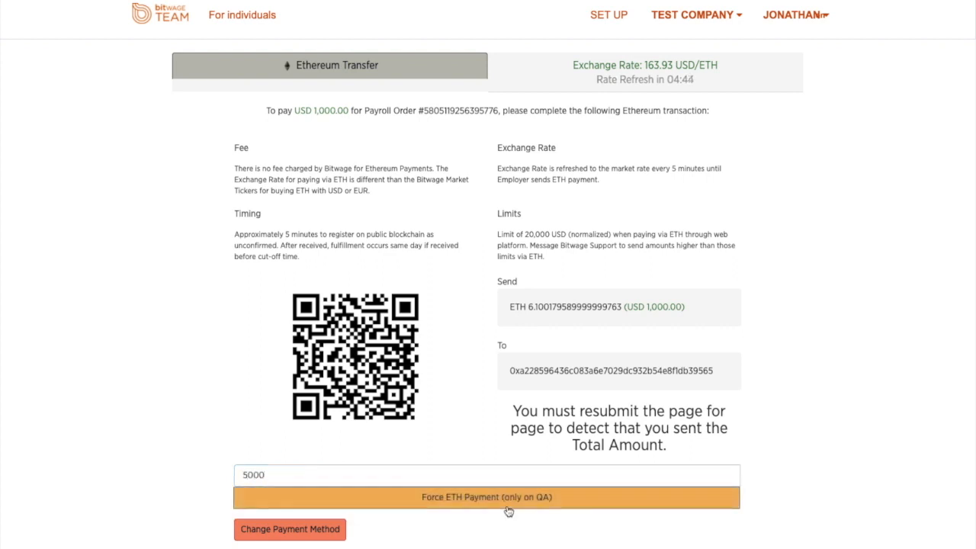
click(486, 496)
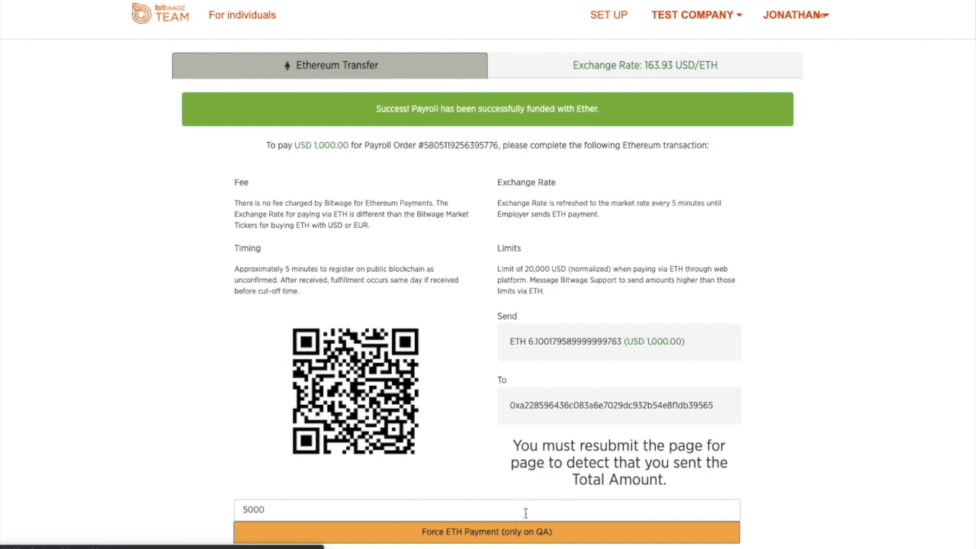
mouse_move(577, 520)
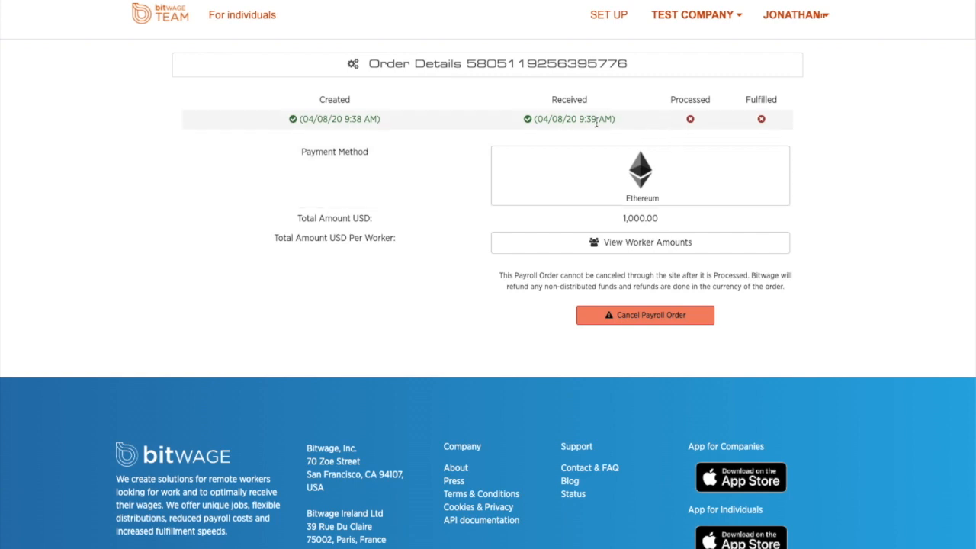
mouse_move(761, 119)
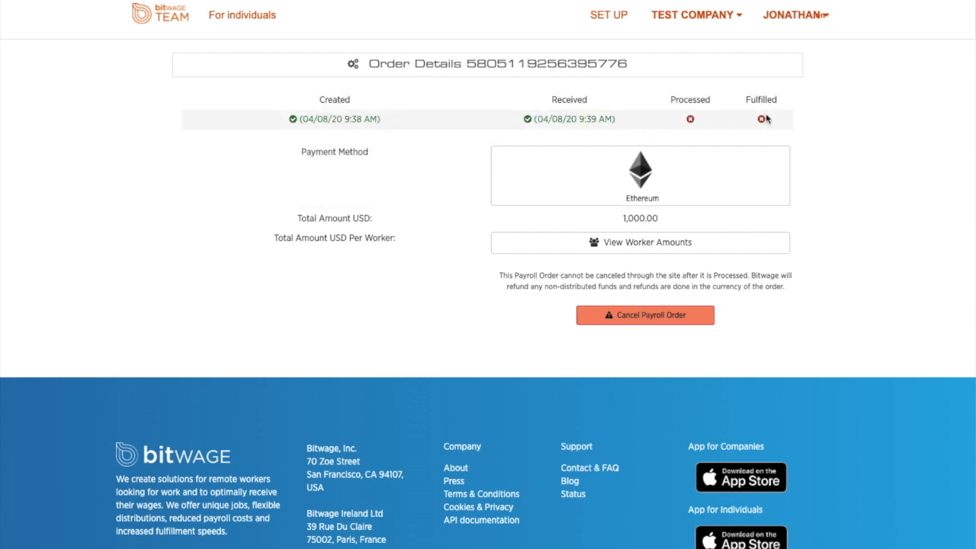
mouse_move(845, 158)
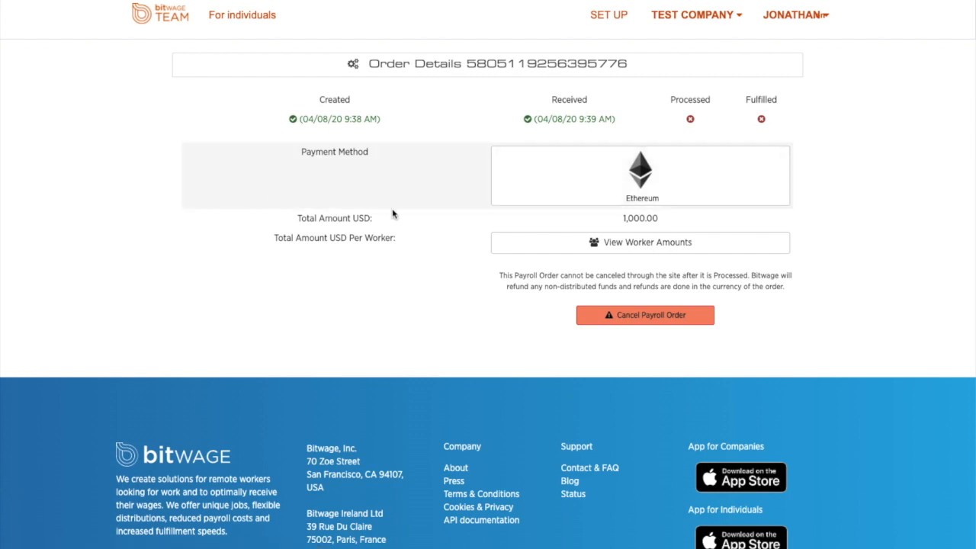
Check the order's per-worker amounts, one worker at 1,000.00 USD, then close the breakdown.
click(639, 176)
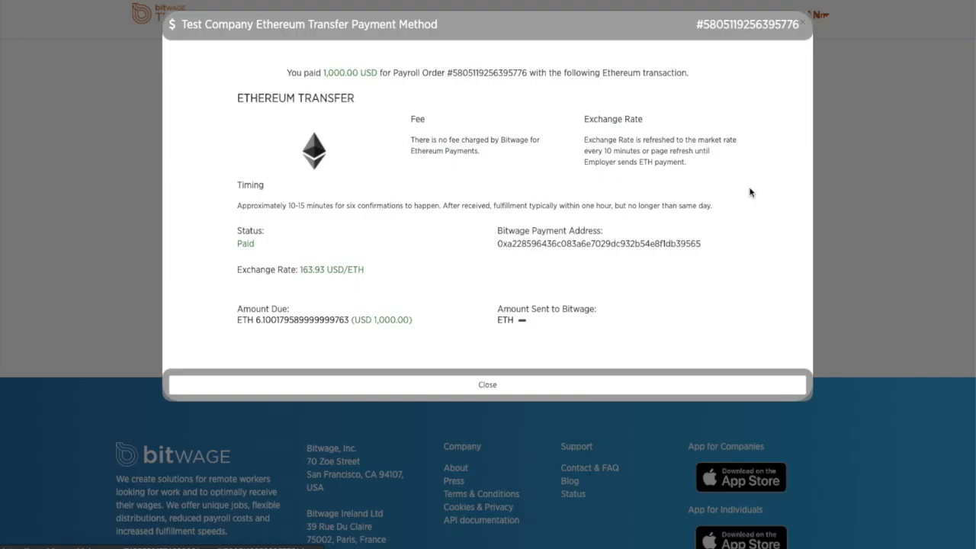
mouse_move(351, 267)
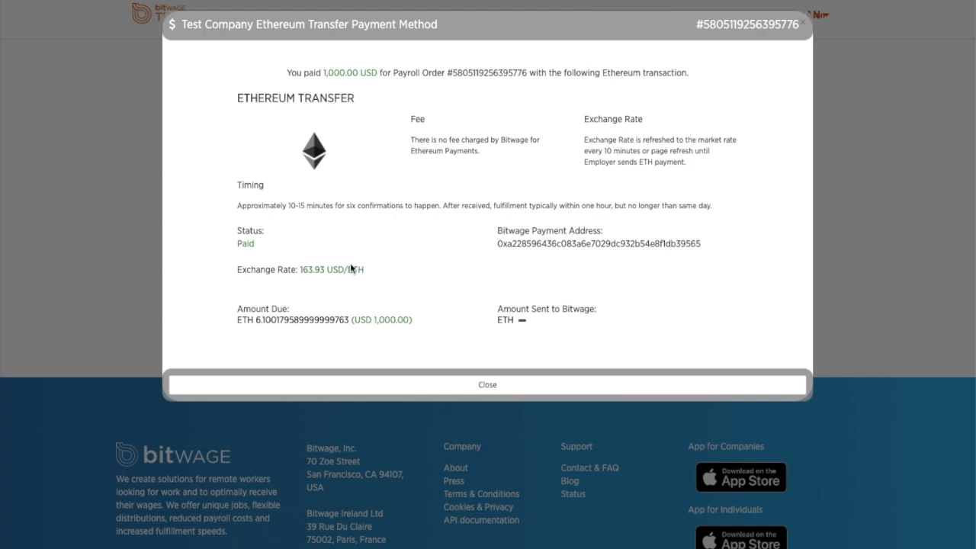
mouse_move(568, 391)
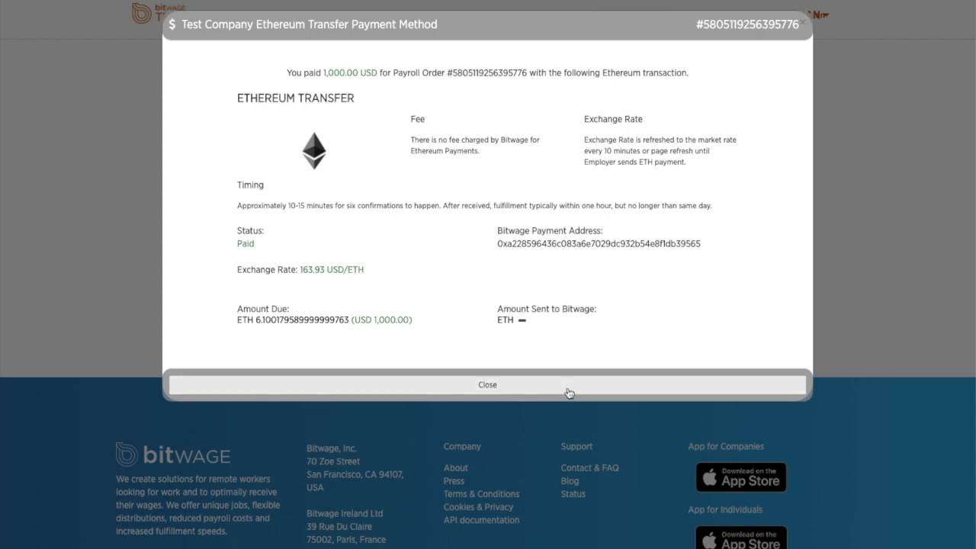
click(487, 384)
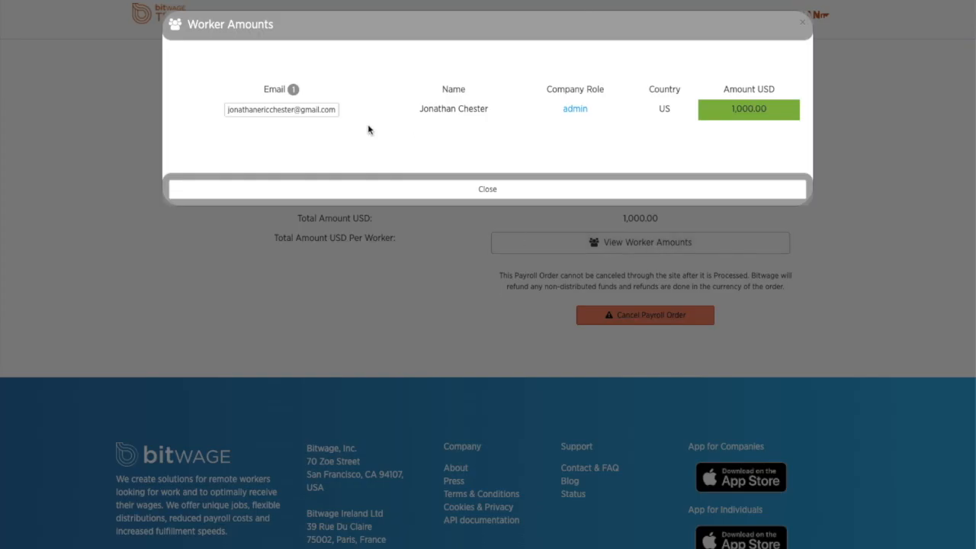
mouse_move(638, 151)
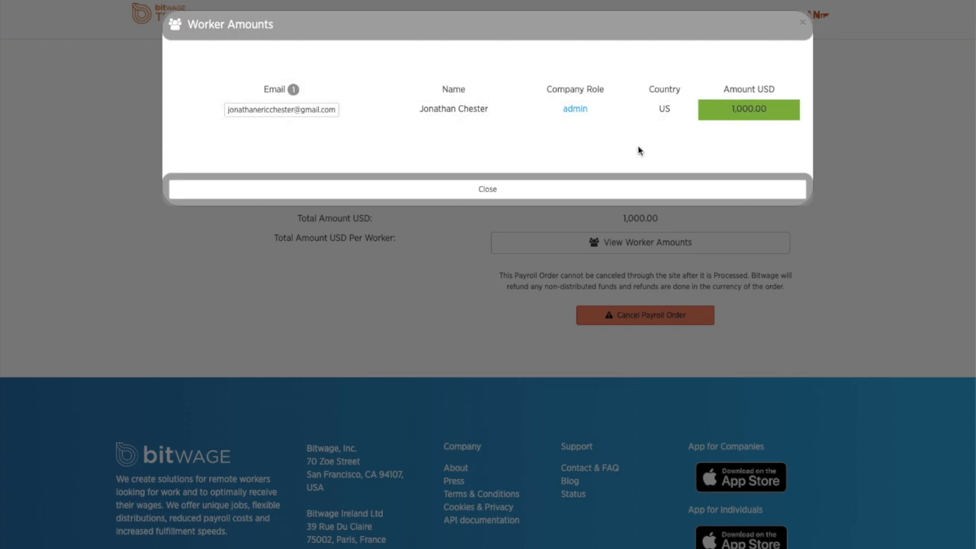
click(487, 189)
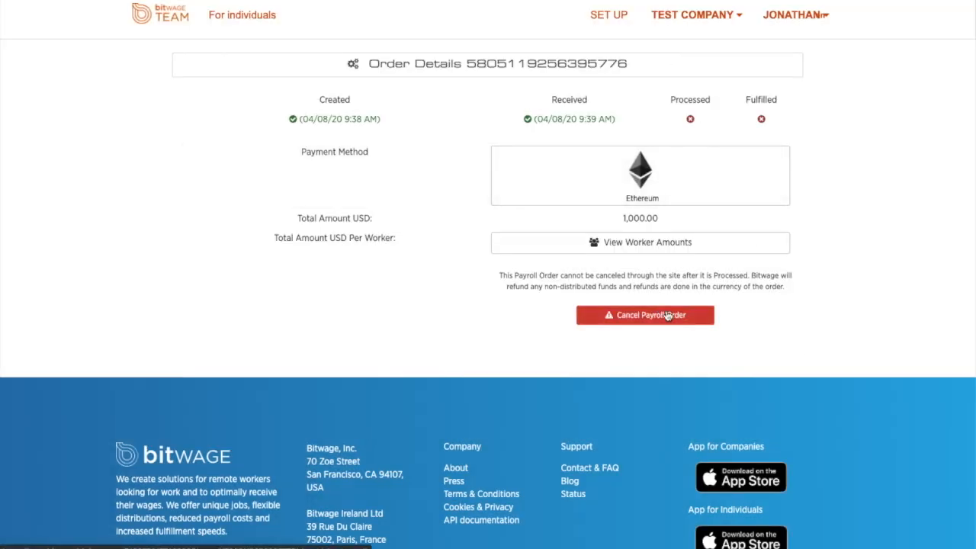
mouse_move(867, 109)
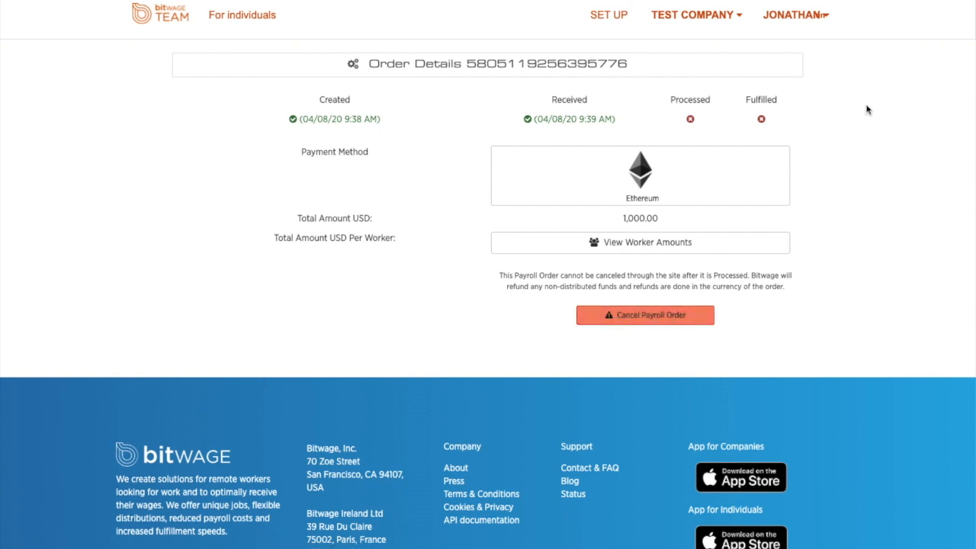
mouse_move(842, 277)
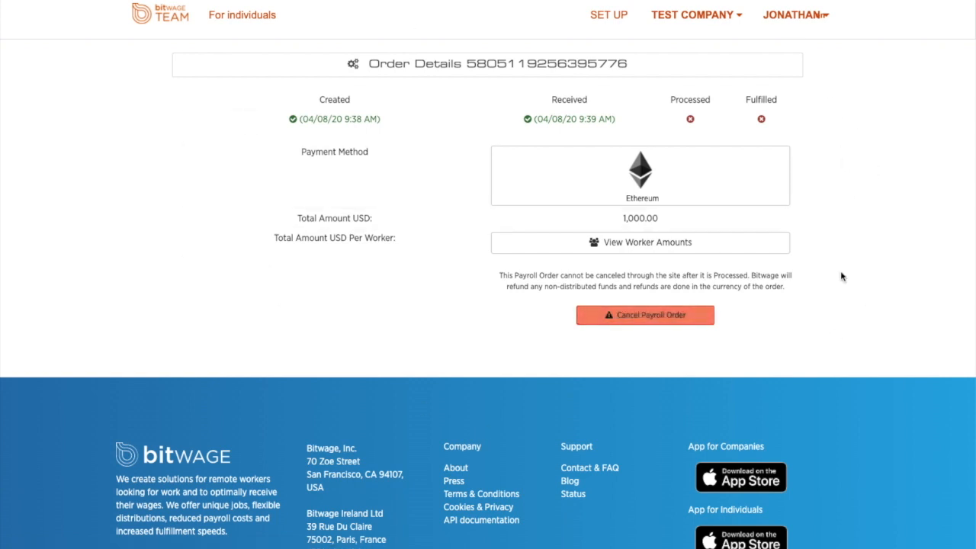
mouse_move(840, 289)
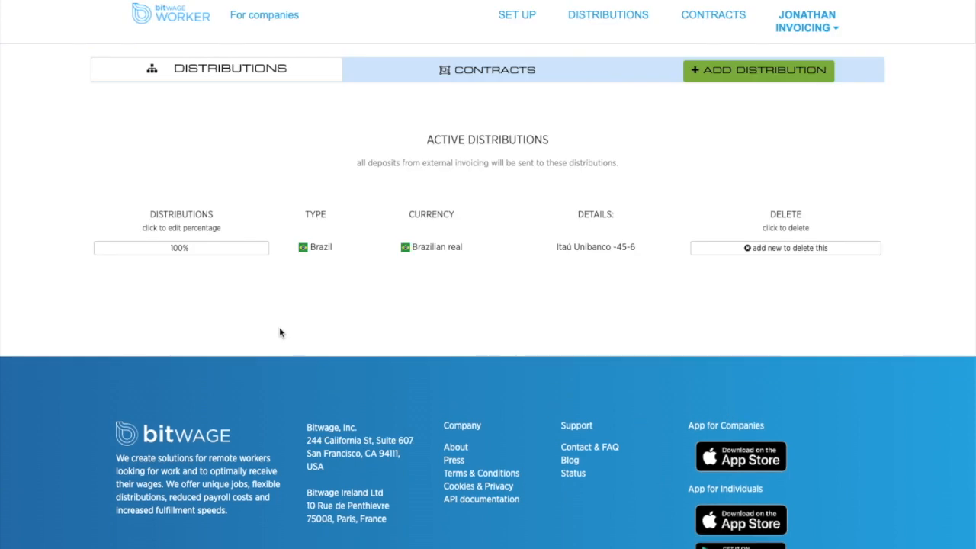
mouse_move(354, 68)
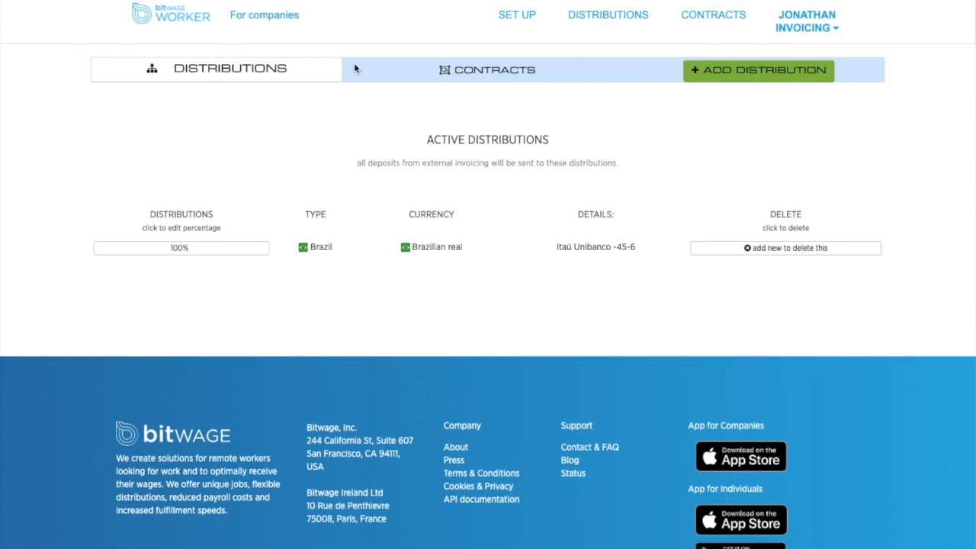
mouse_move(274, 301)
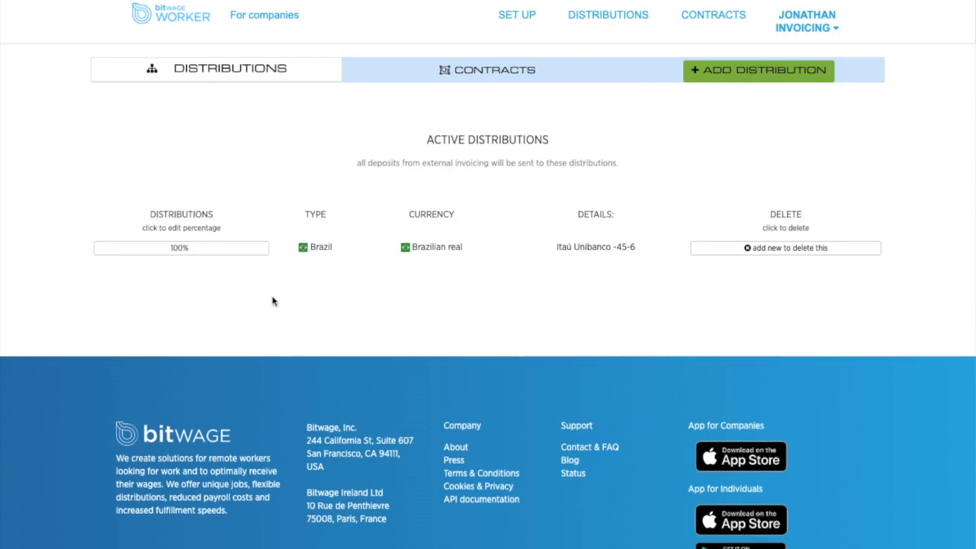
mouse_move(320, 301)
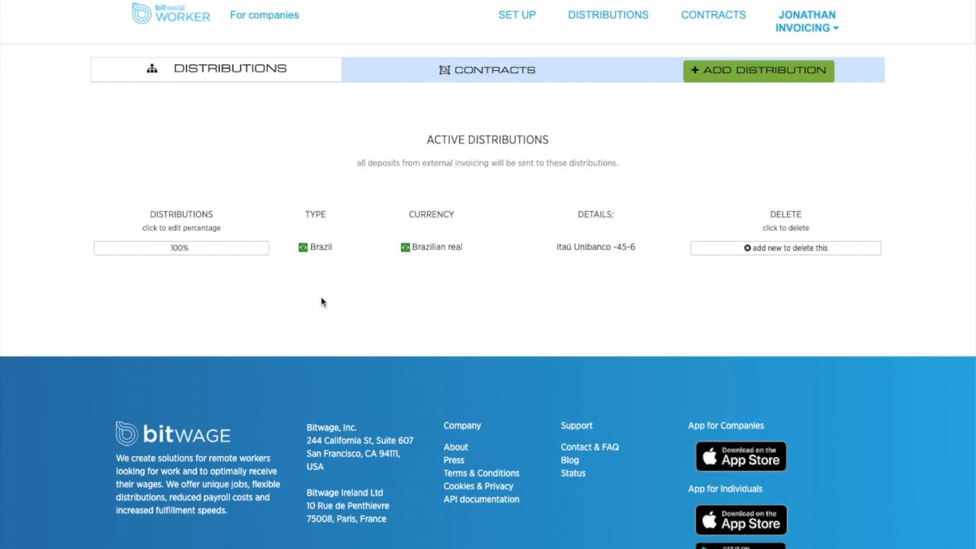
mouse_move(299, 381)
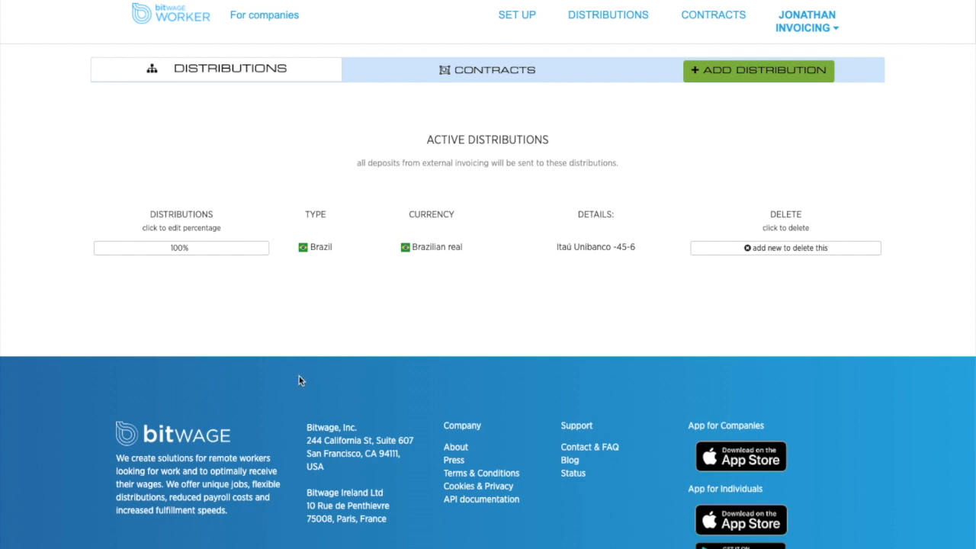
mouse_move(349, 386)
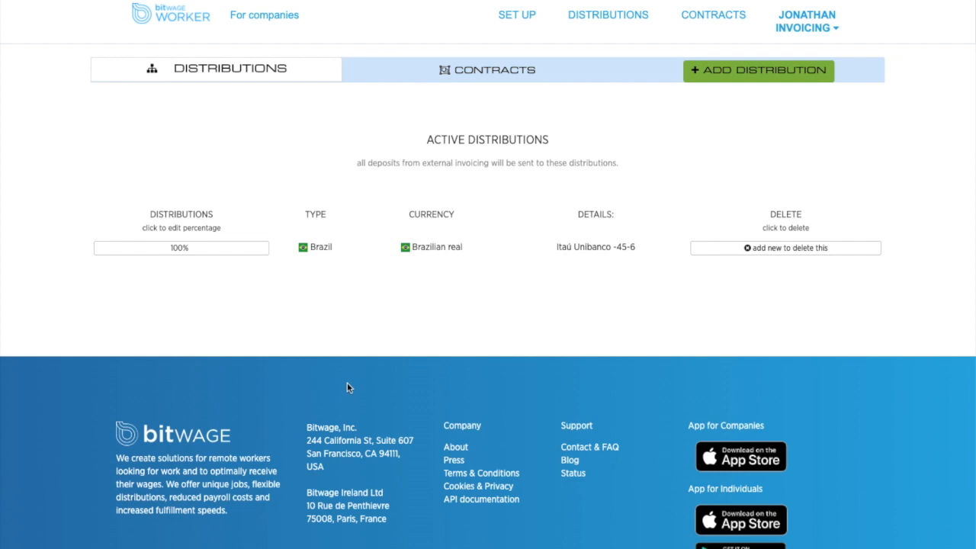
mouse_move(439, 270)
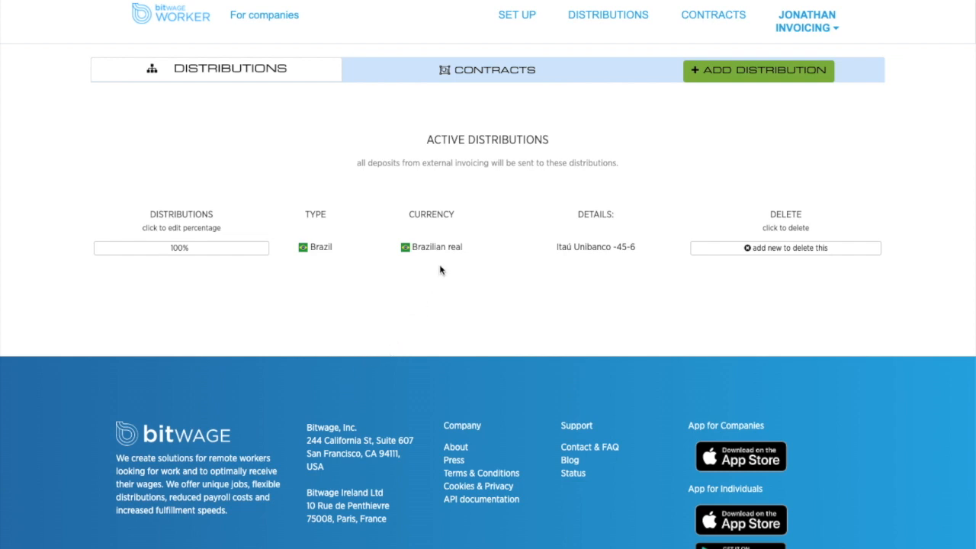
mouse_move(346, 281)
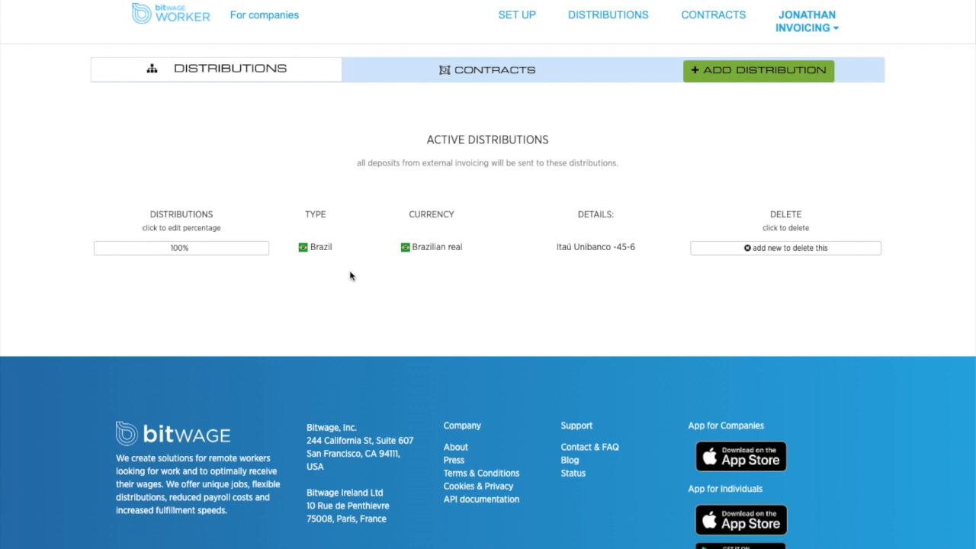
mouse_move(478, 181)
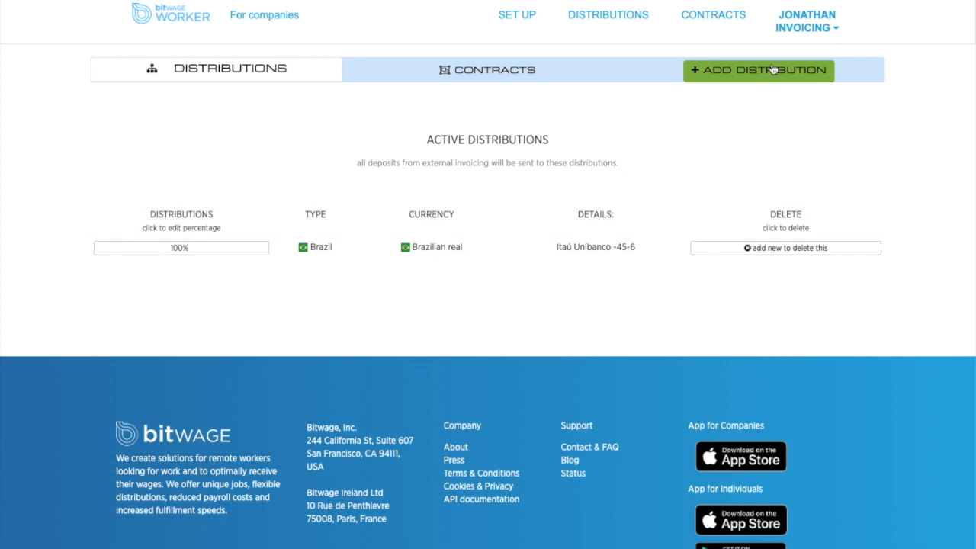
Add a distribution, switching its type from Bank Transfer to Digital Currency.
click(757, 70)
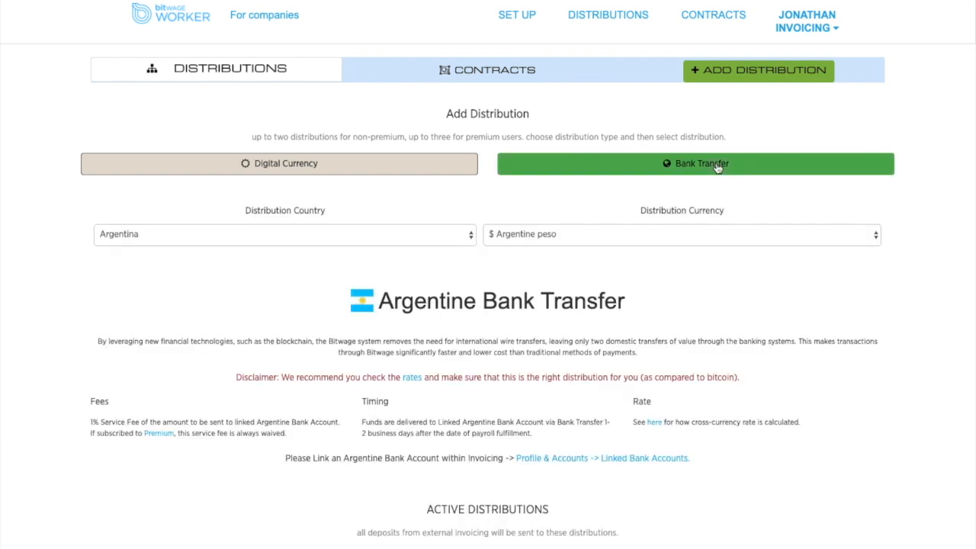
click(284, 234)
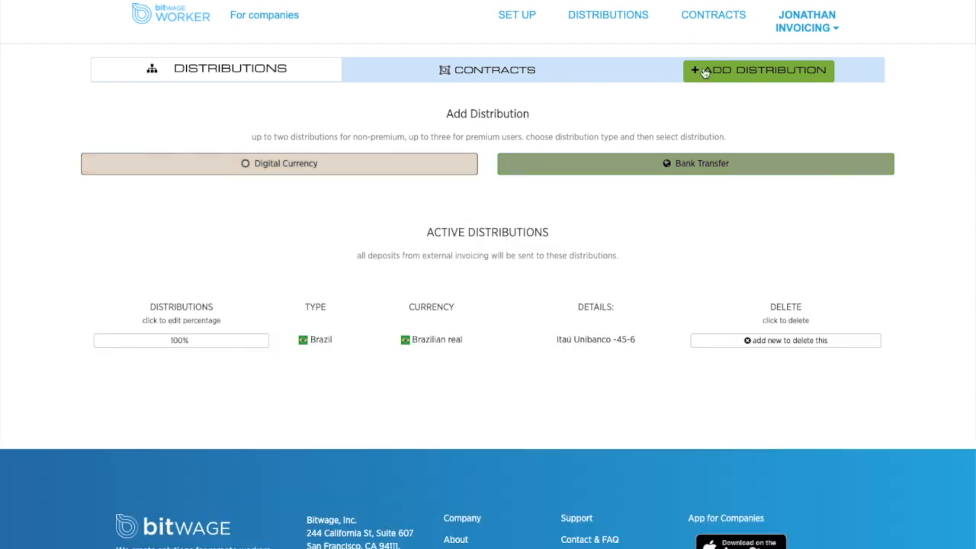
click(279, 163)
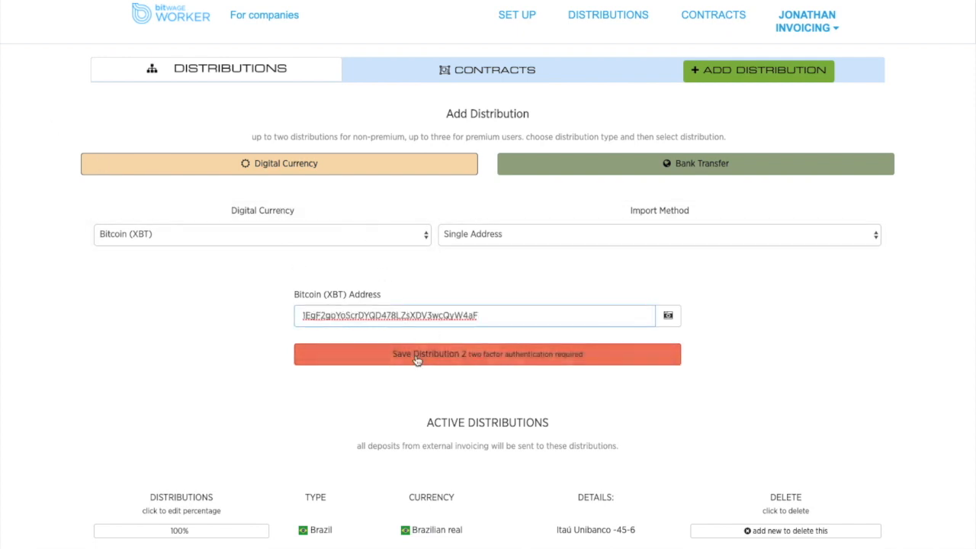
Save distribution 2 and confirm it with the two-factor access code.
click(487, 353)
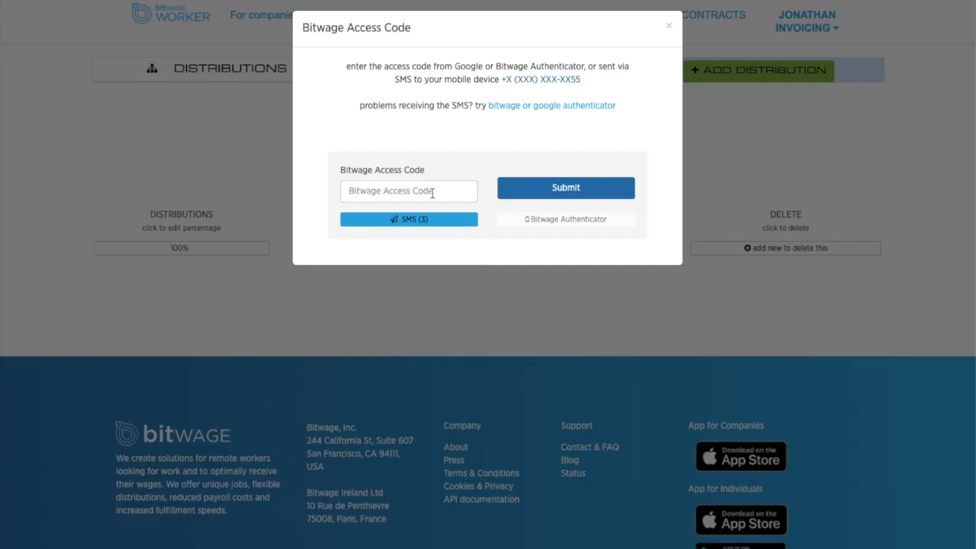
click(565, 188)
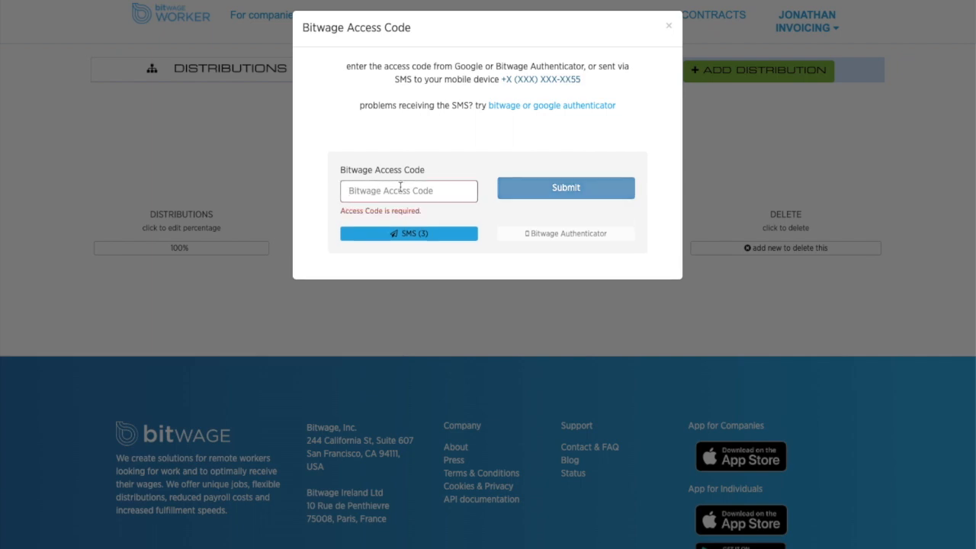
text(2)
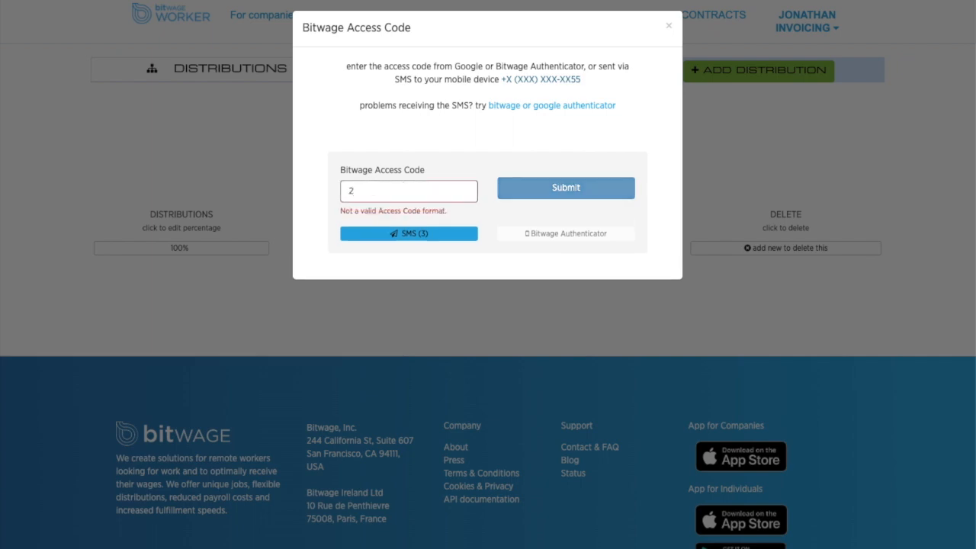
text(451)
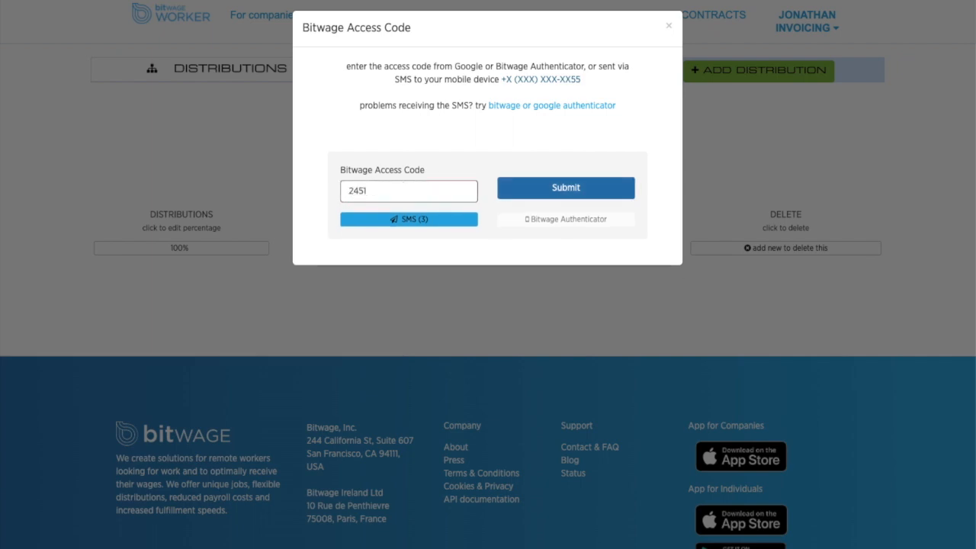
text(81)
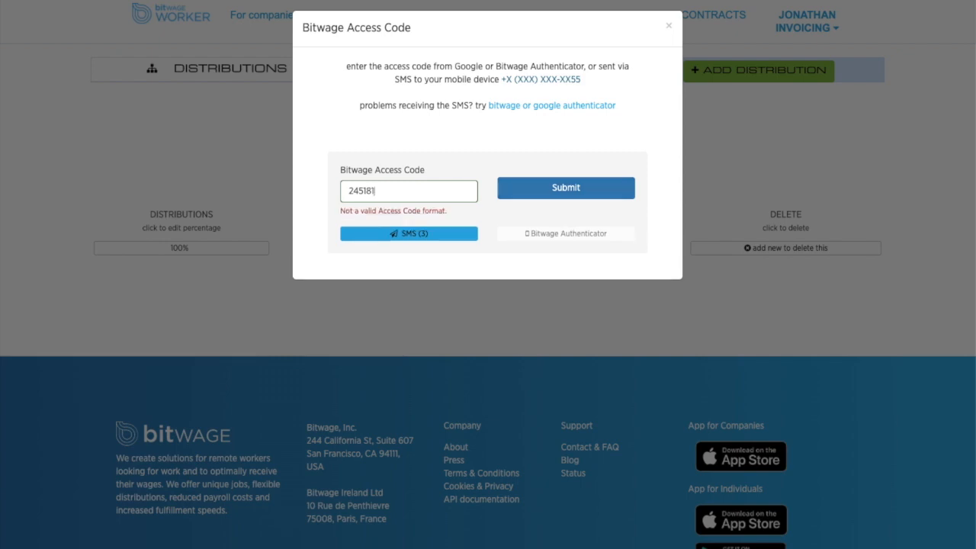
click(566, 188)
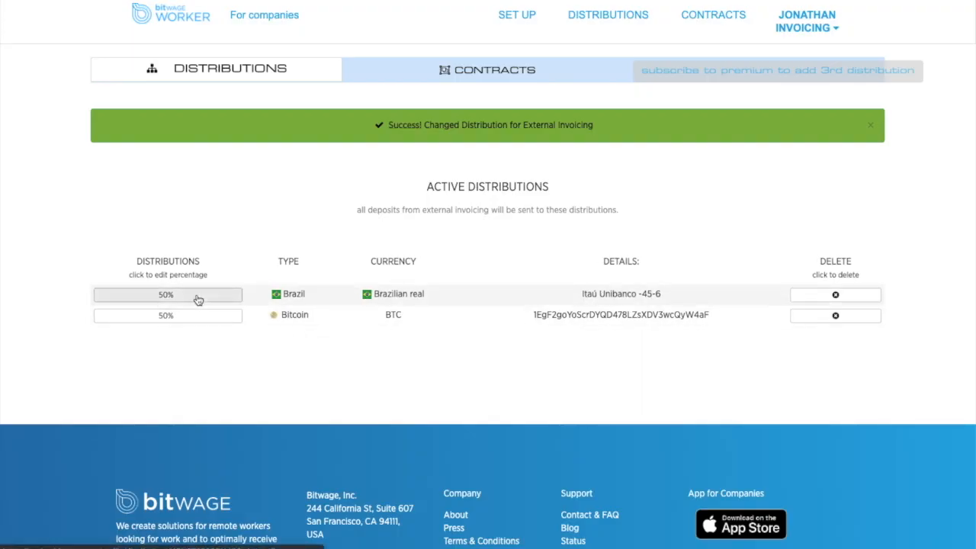
Set distribution 1 to 25% and distribution 2 to 75%, then dismiss the banner.
click(168, 294)
text(25)
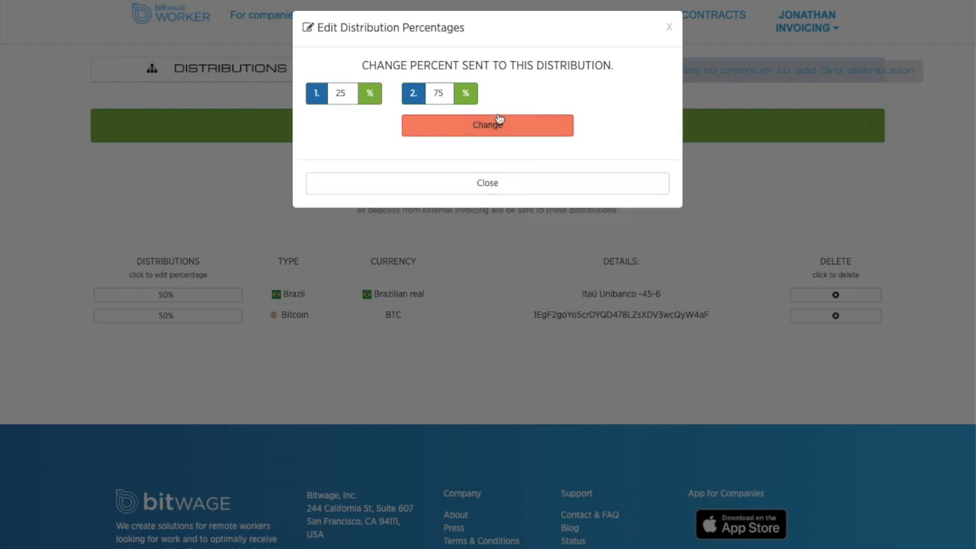
click(487, 125)
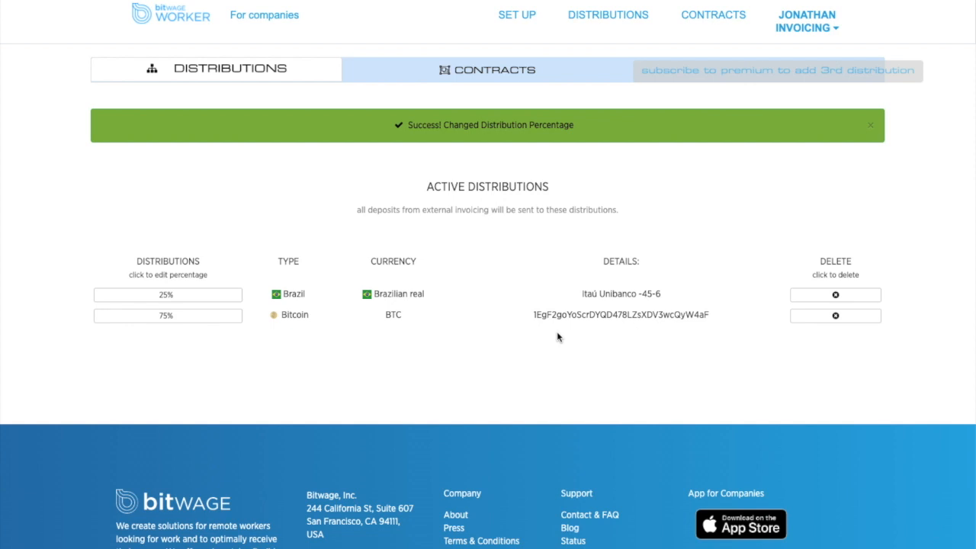
click(870, 125)
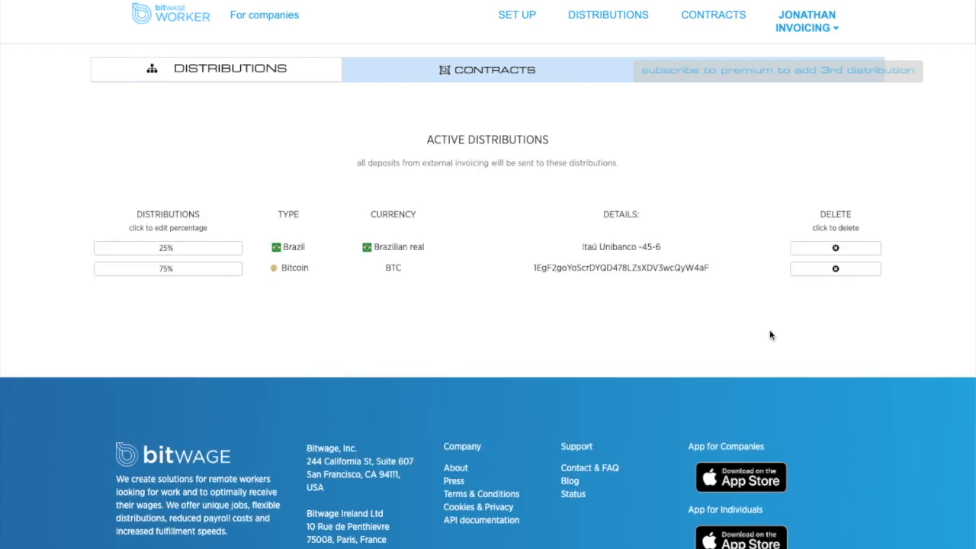
mouse_move(786, 285)
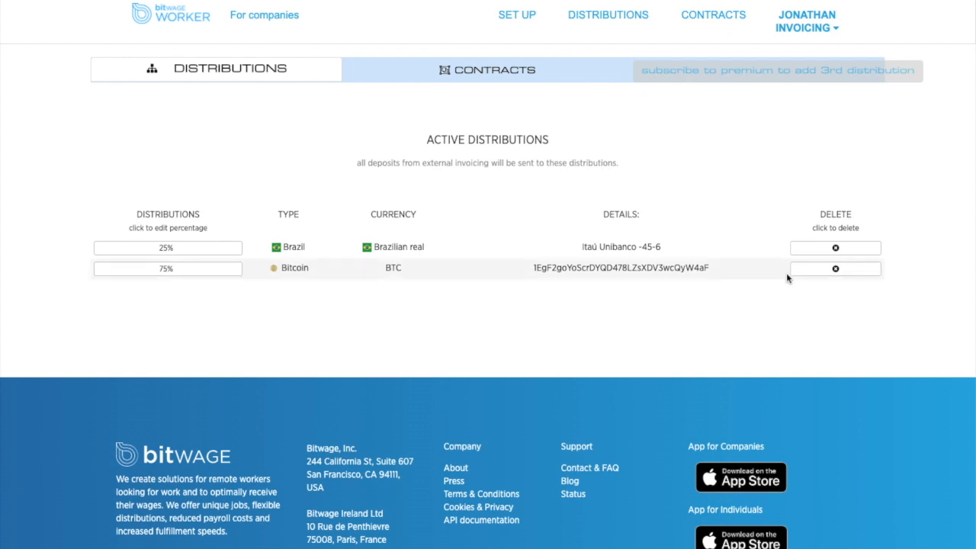
mouse_move(766, 242)
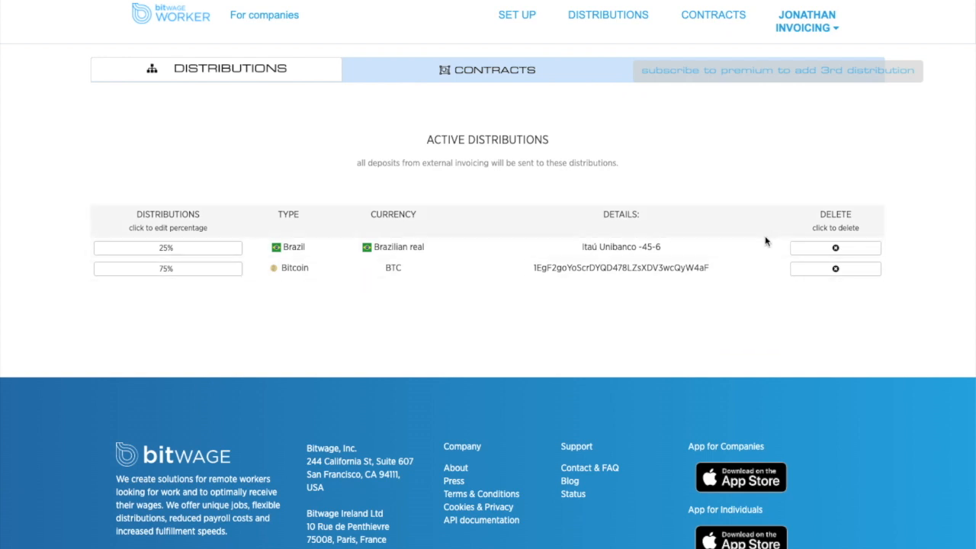
mouse_move(746, 34)
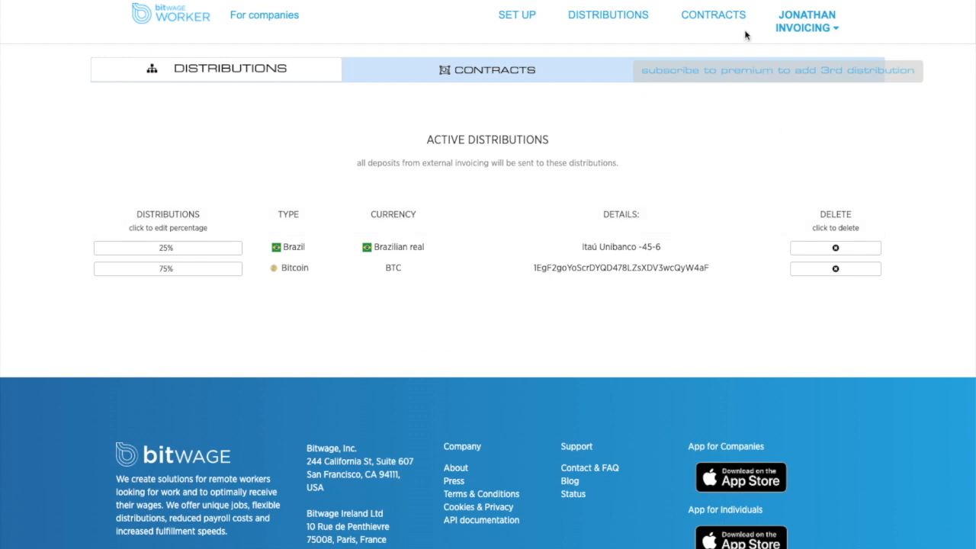
mouse_move(729, 18)
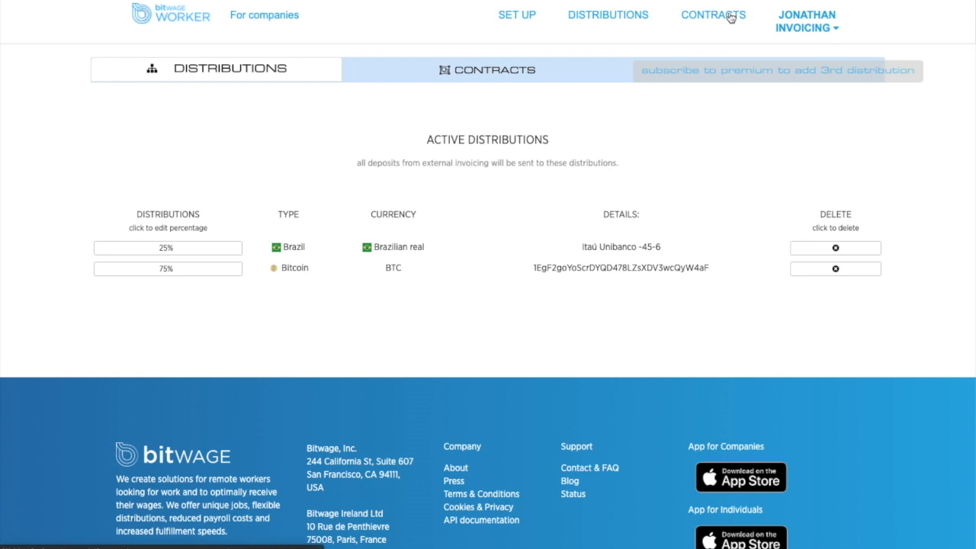
Open CONTRACTS from the top navigation bar.
click(485, 69)
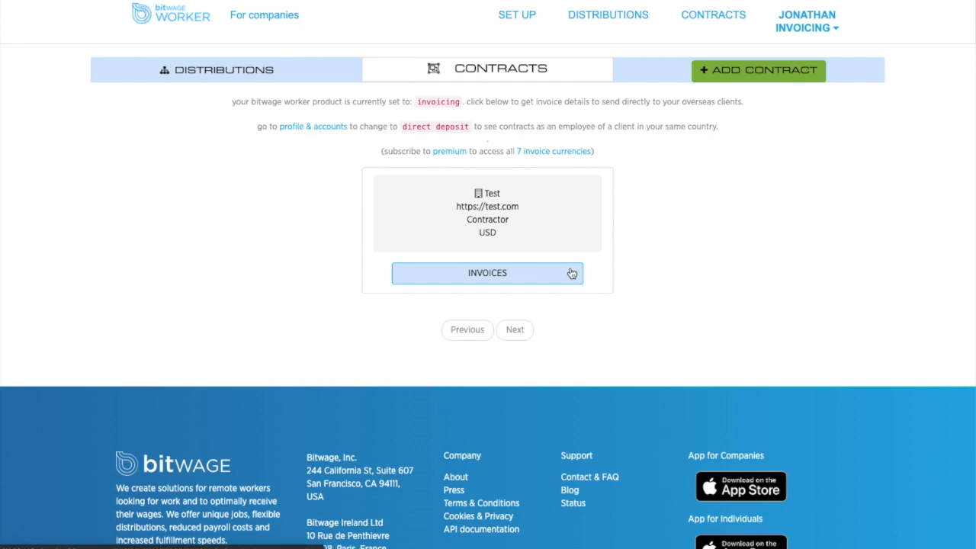
Start a new invoice on the Test contract described as 'GOOGLE WEB DEVELOPMENT'.
click(487, 272)
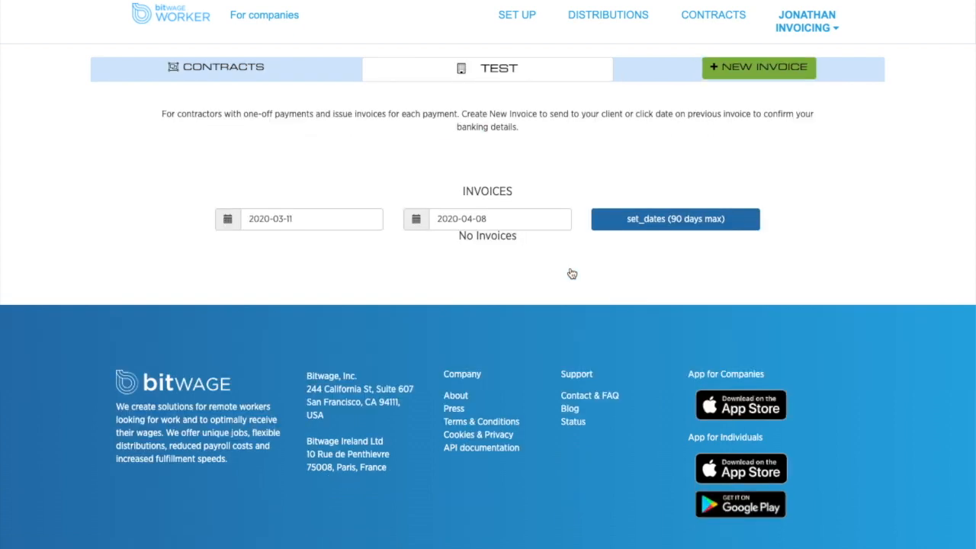
click(757, 67)
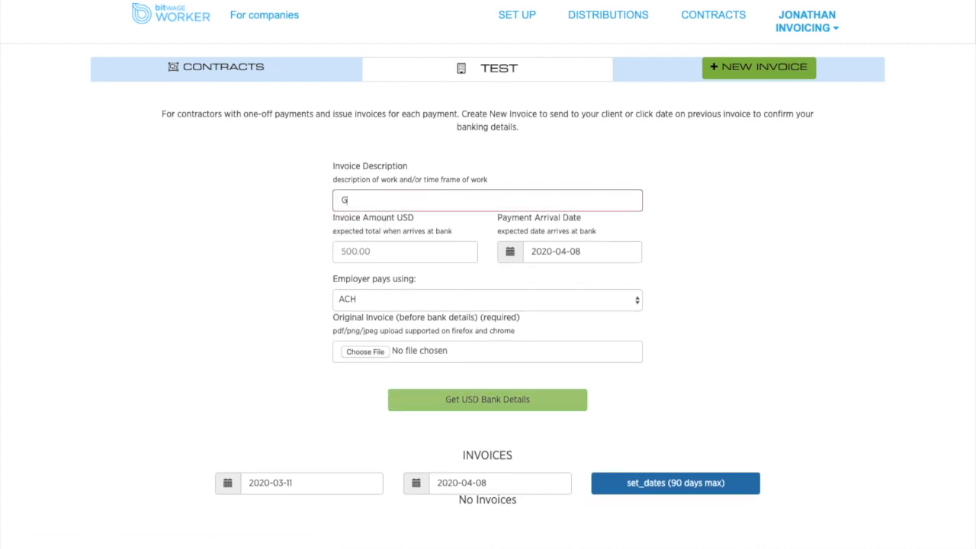
text(GOOGLE WEB DV)
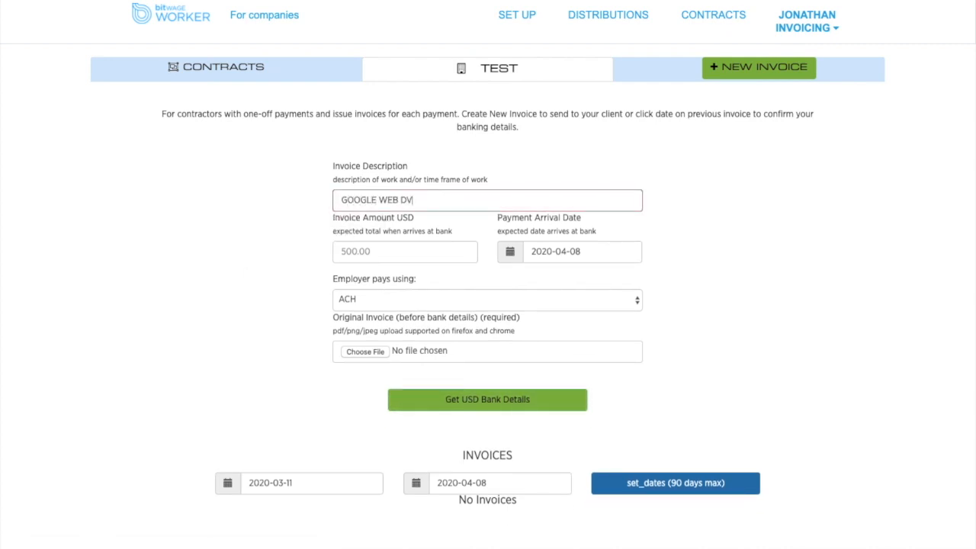
text(ELOPM)
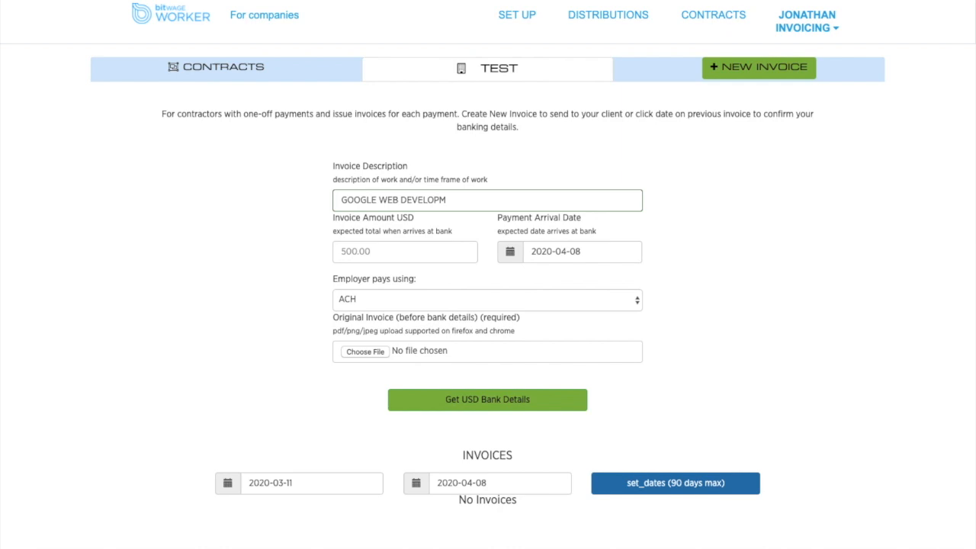
text(ENT)
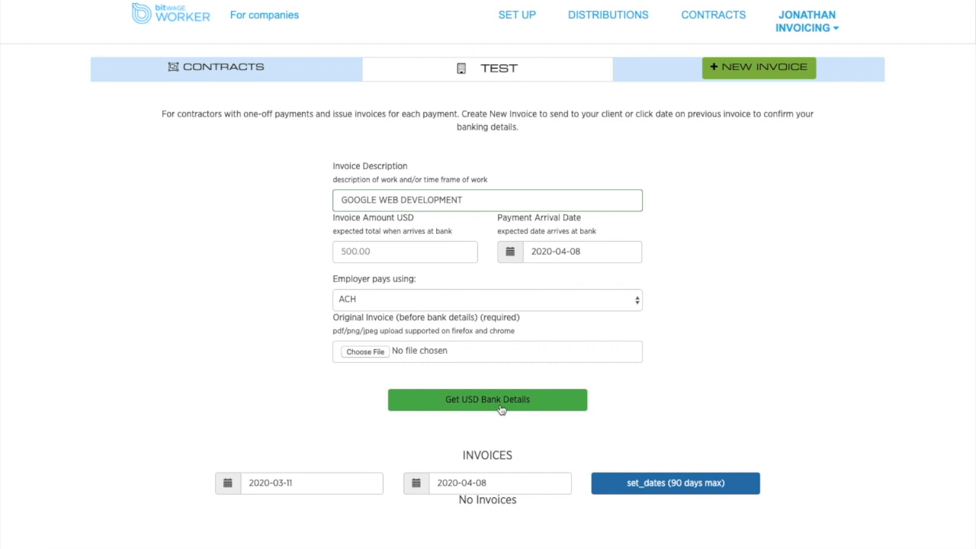
mouse_move(807, 199)
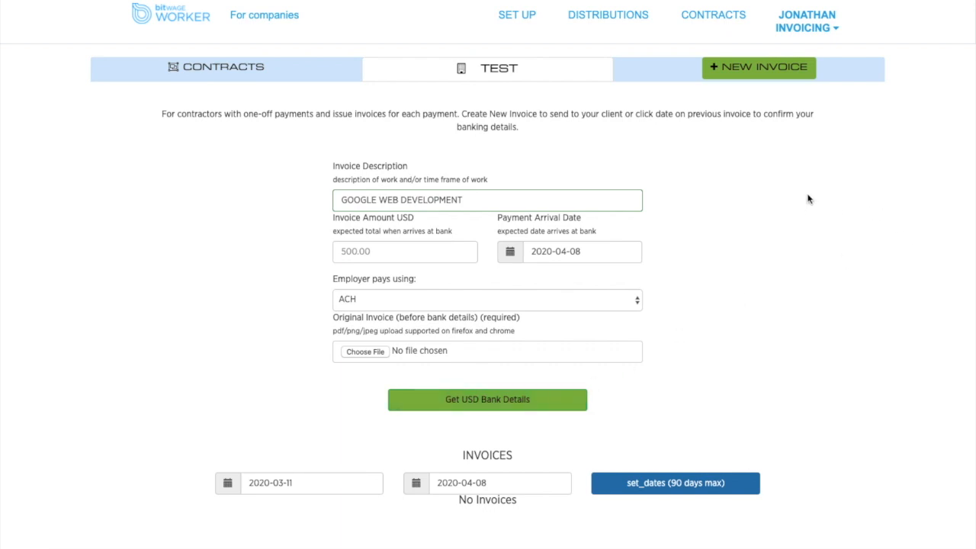
mouse_move(806, 239)
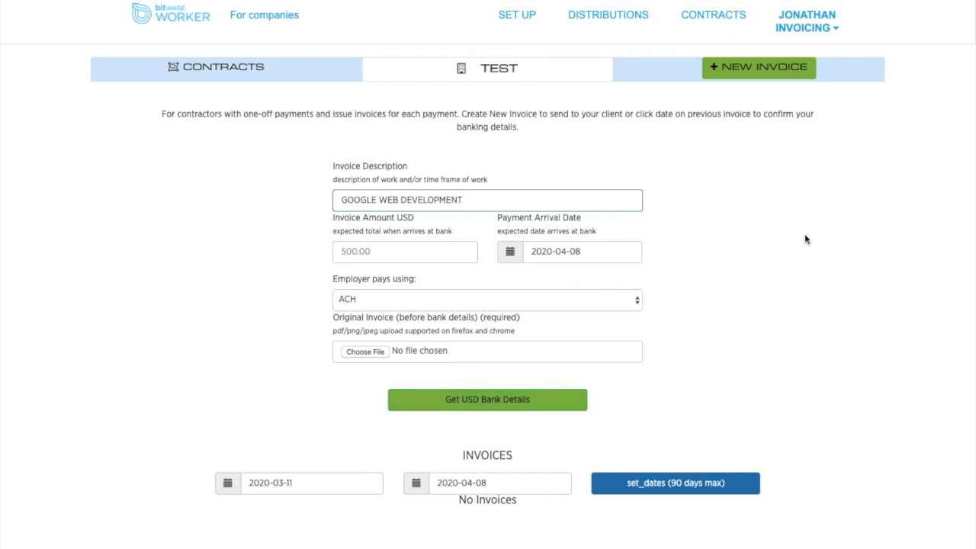
mouse_move(782, 255)
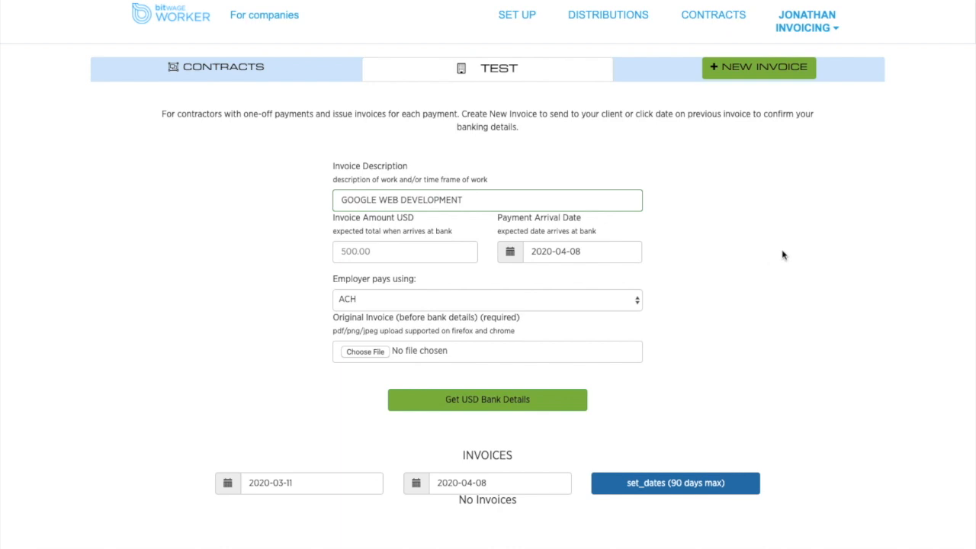
mouse_move(788, 206)
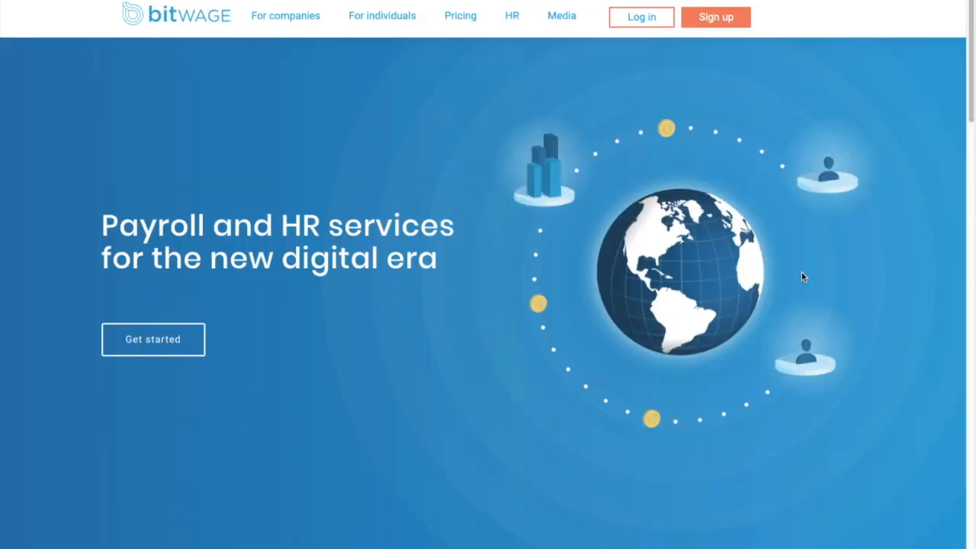
mouse_move(252, 297)
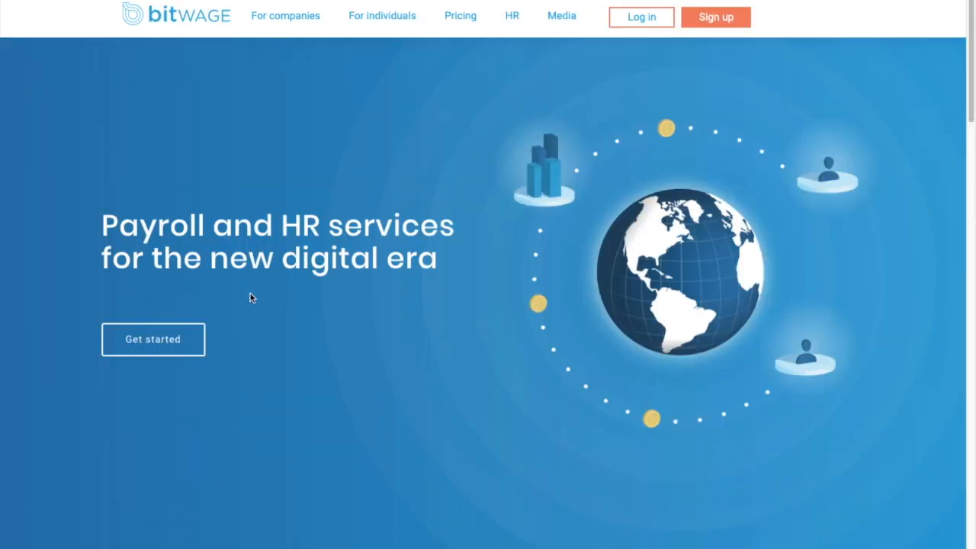
mouse_move(733, 80)
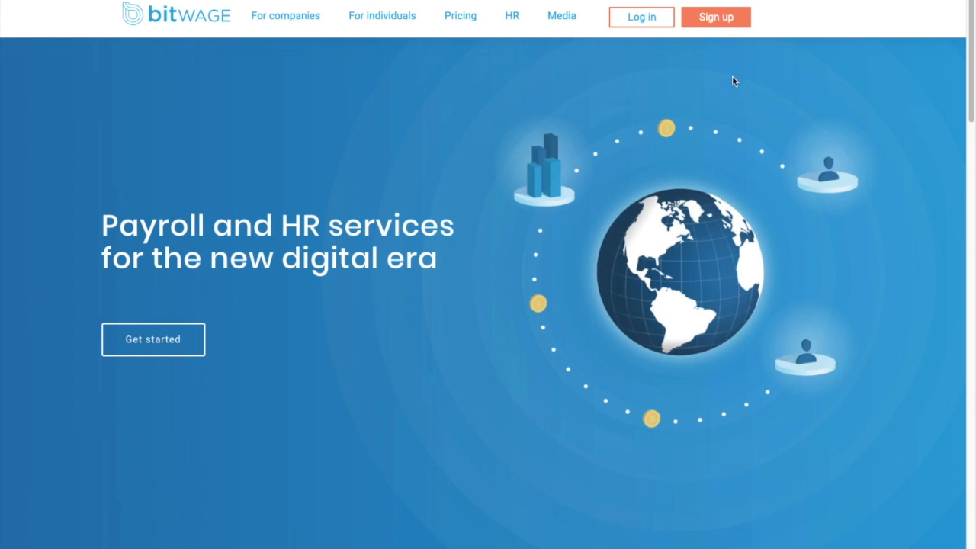
mouse_move(795, 131)
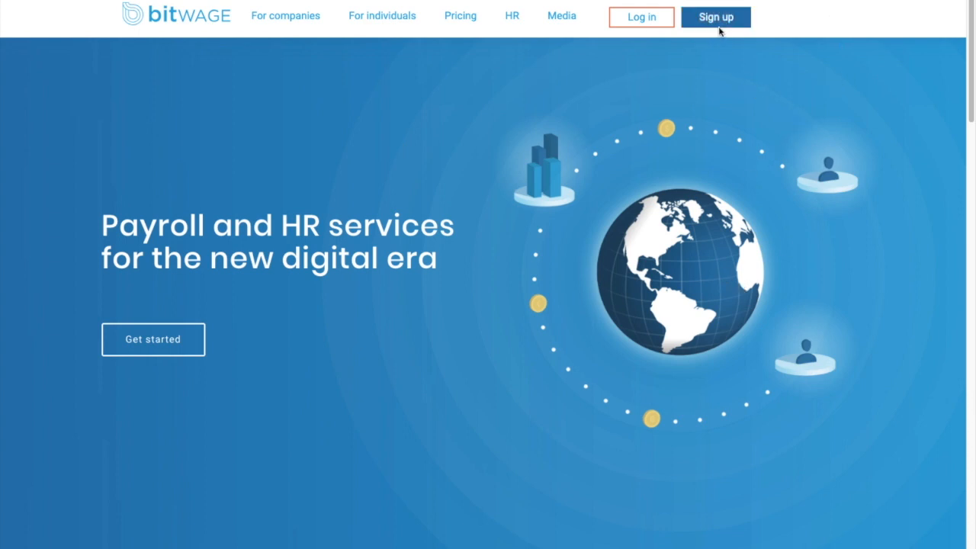
Use the homepage's top-bar Sign up button to reach account registration.
click(715, 17)
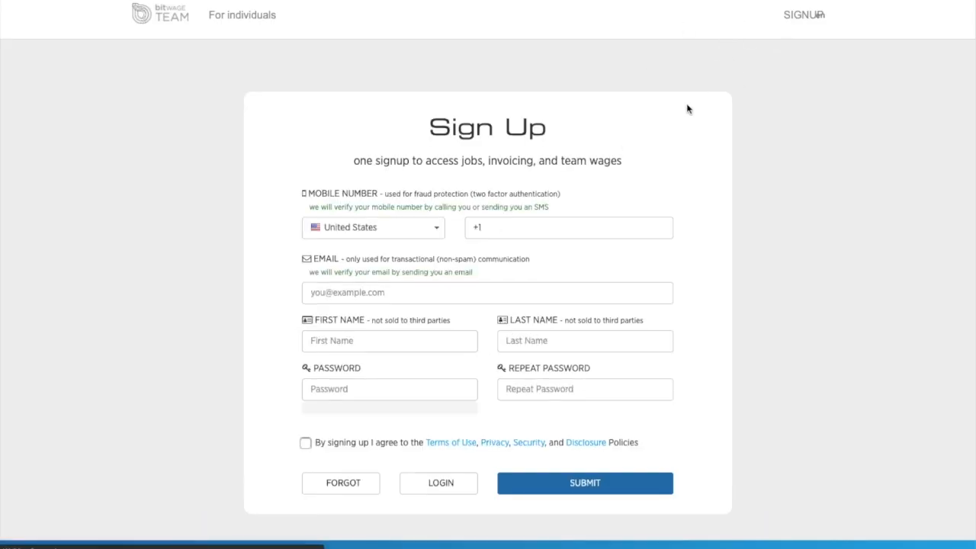
mouse_move(836, 316)
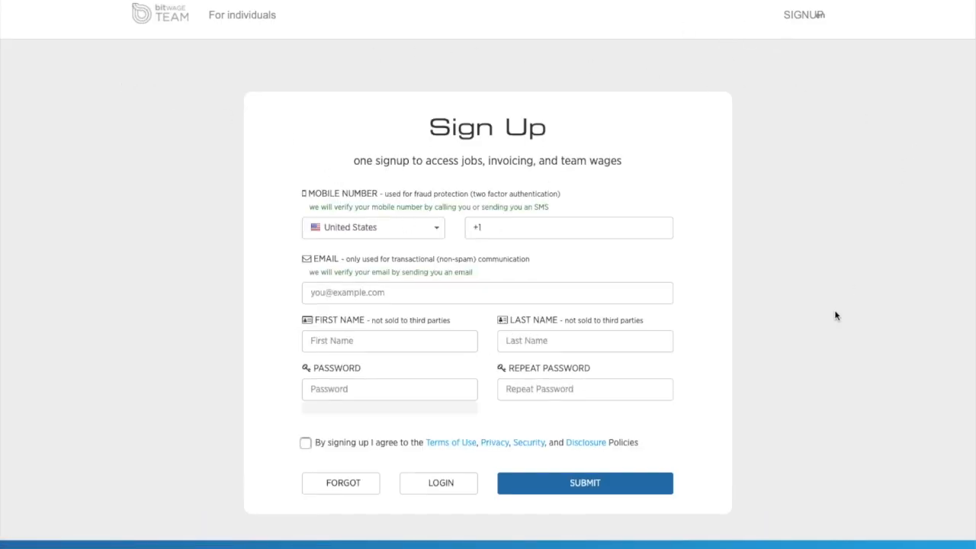
mouse_move(757, 386)
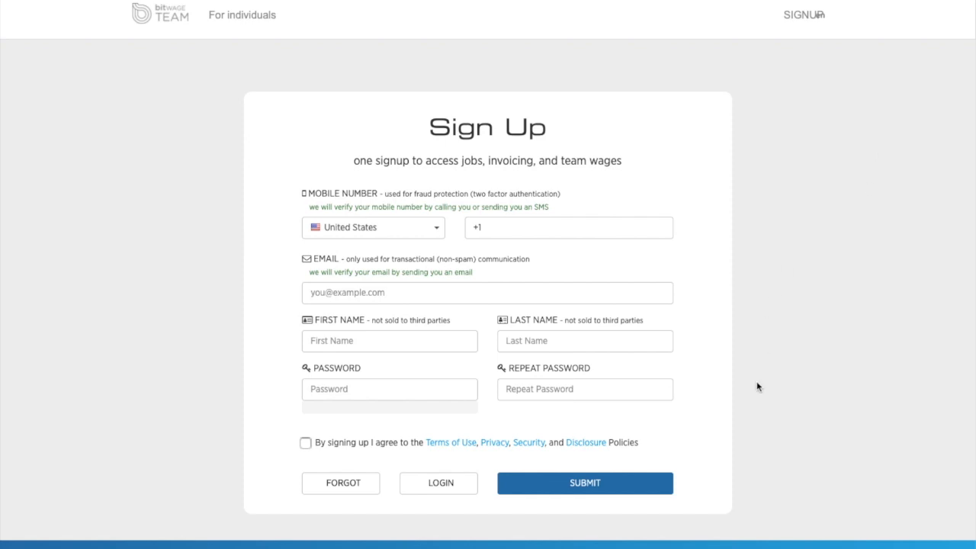
Browse the mobile-number country list to find Luxembourg (+352).
click(373, 227)
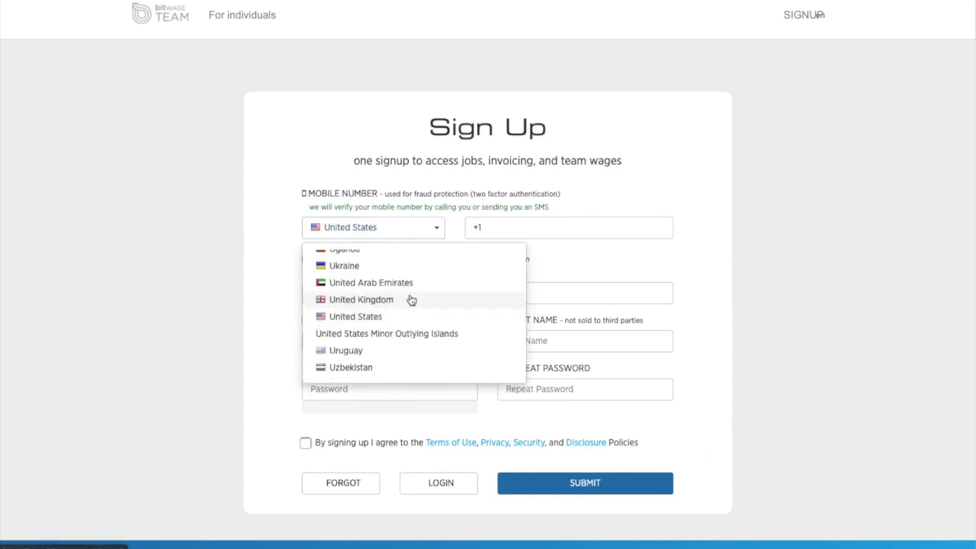
scroll(up, 3)
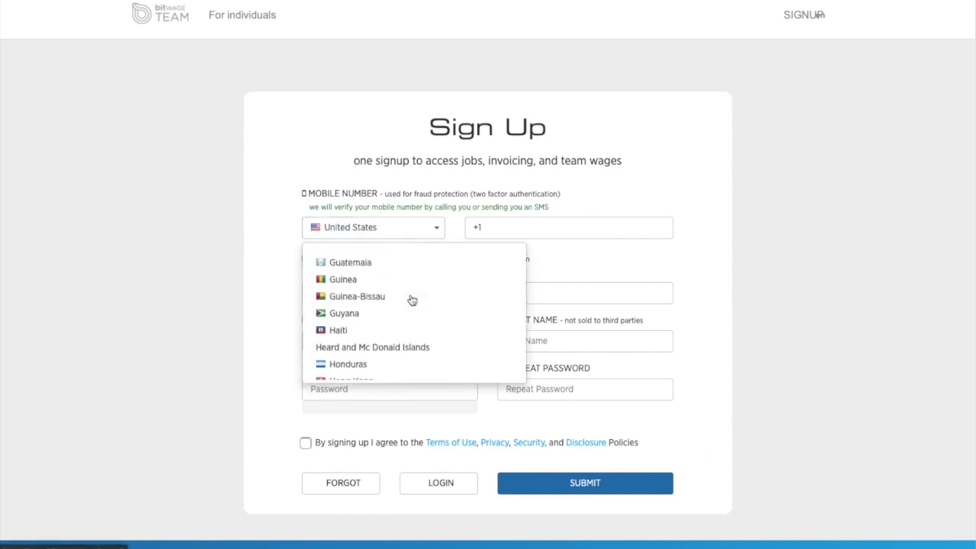
scroll(down, 3)
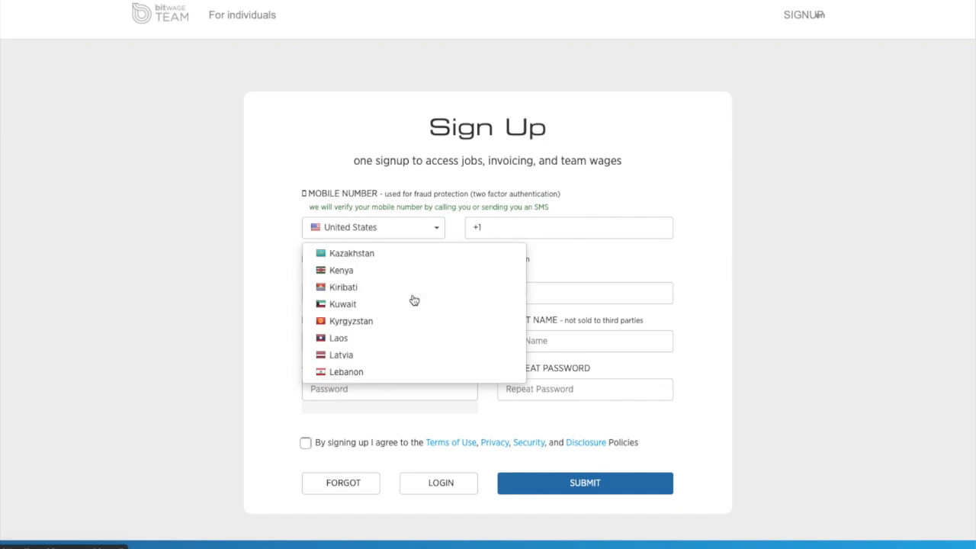
scroll(down, 3)
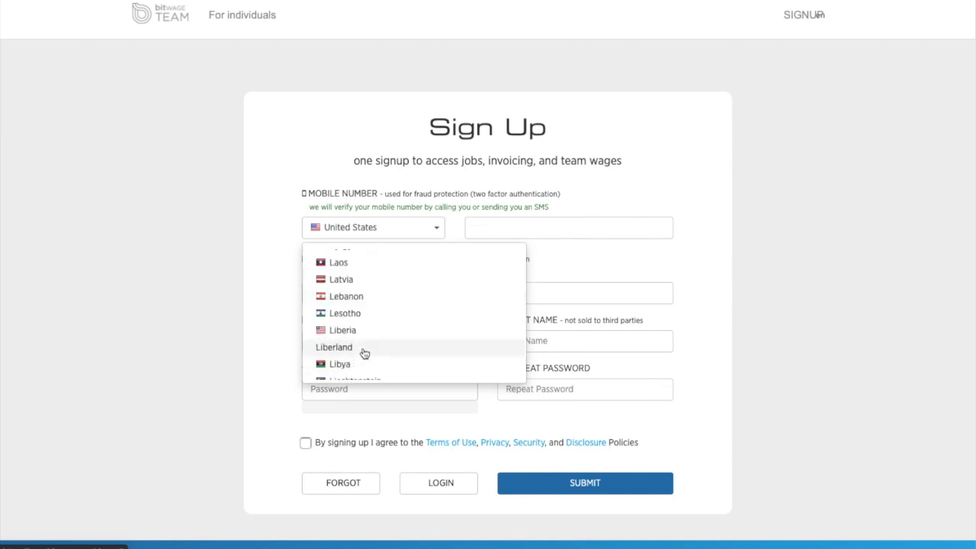
mouse_move(414, 280)
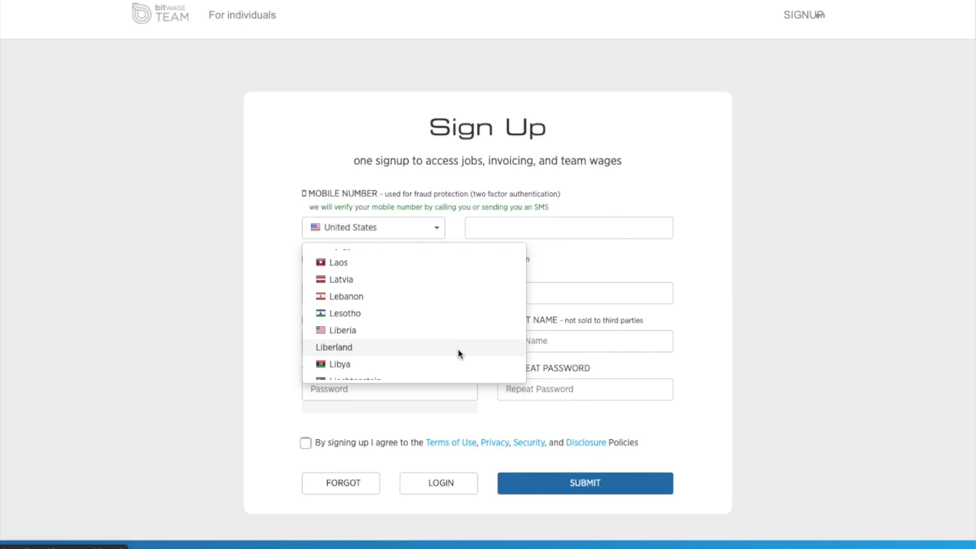
mouse_move(408, 365)
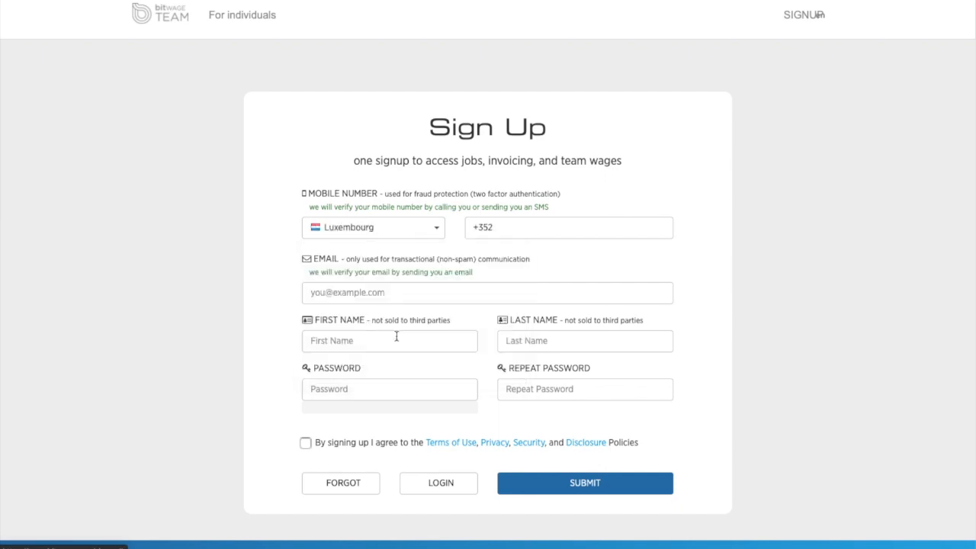
mouse_move(821, 319)
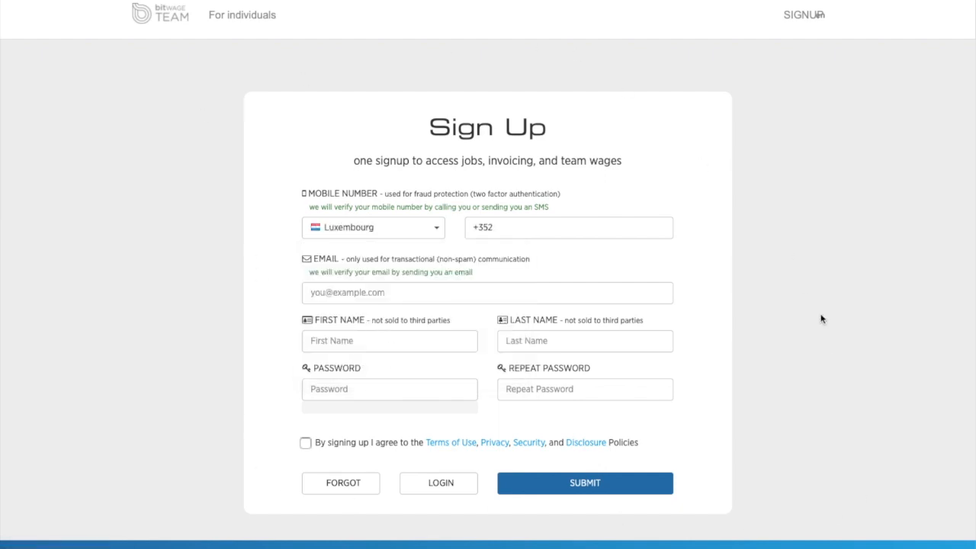
mouse_move(680, 124)
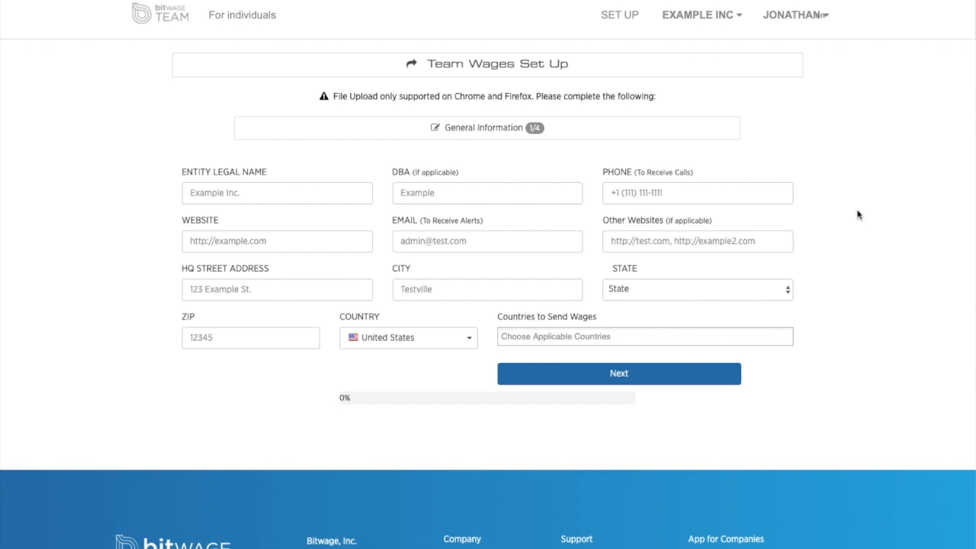
mouse_move(615, 85)
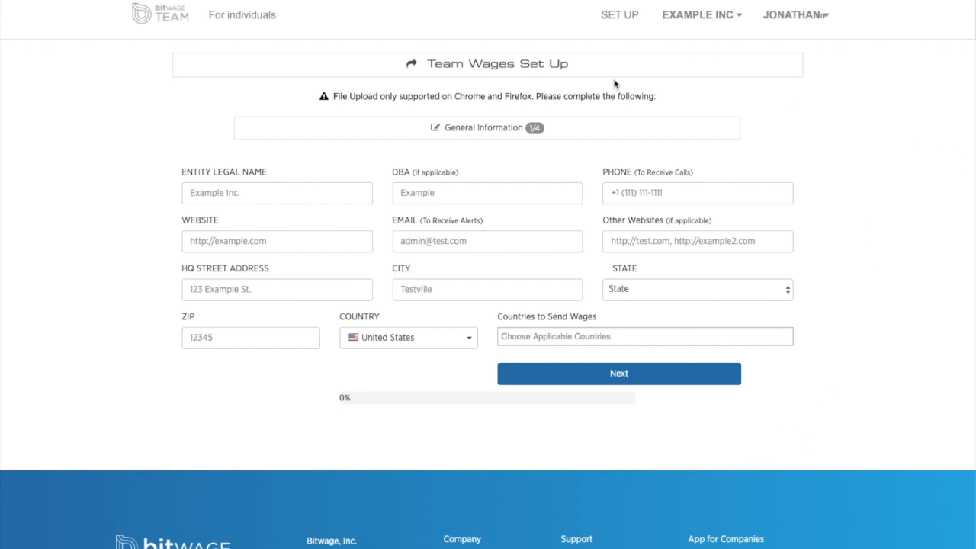
mouse_move(502, 134)
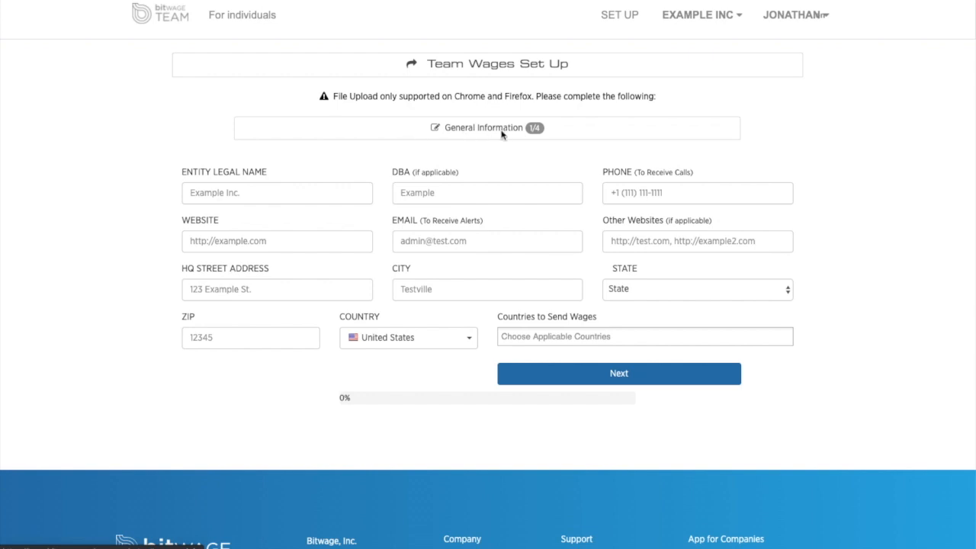
mouse_move(434, 377)
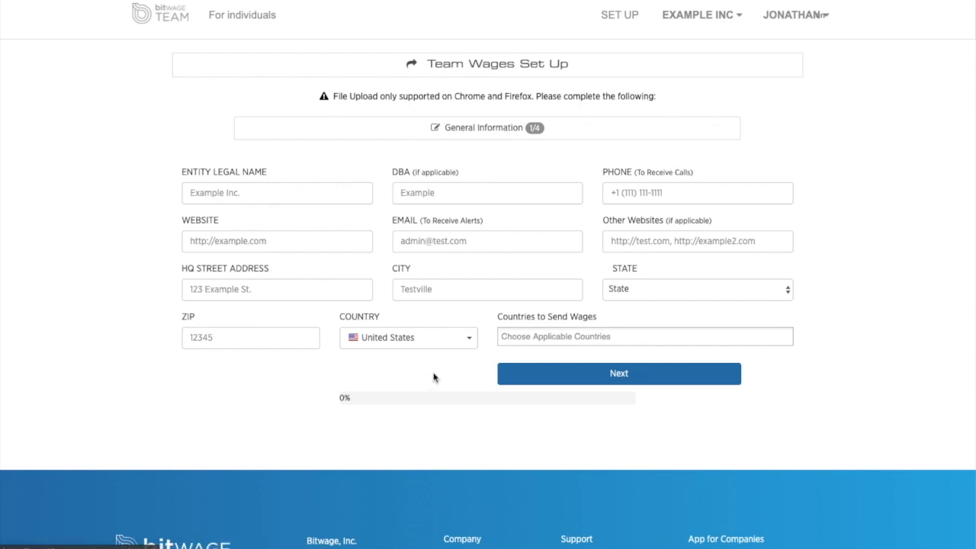
Pick Liberland from the company Country list and submit the general information.
click(408, 336)
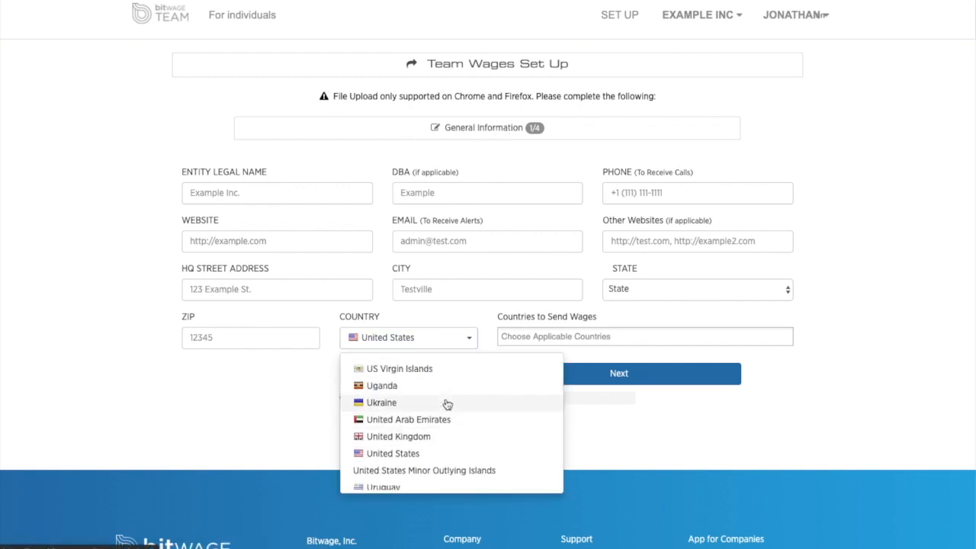
scroll(up, 3)
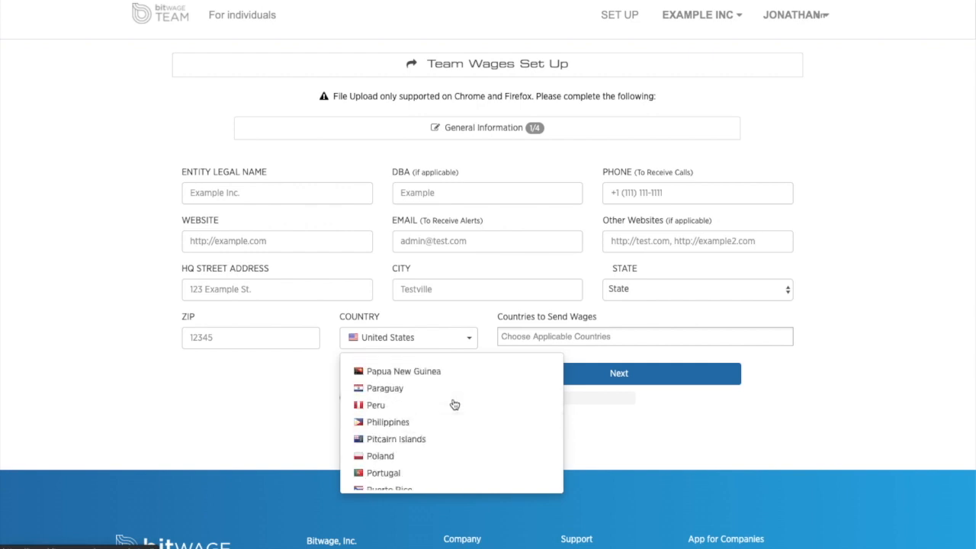
scroll(up, 3)
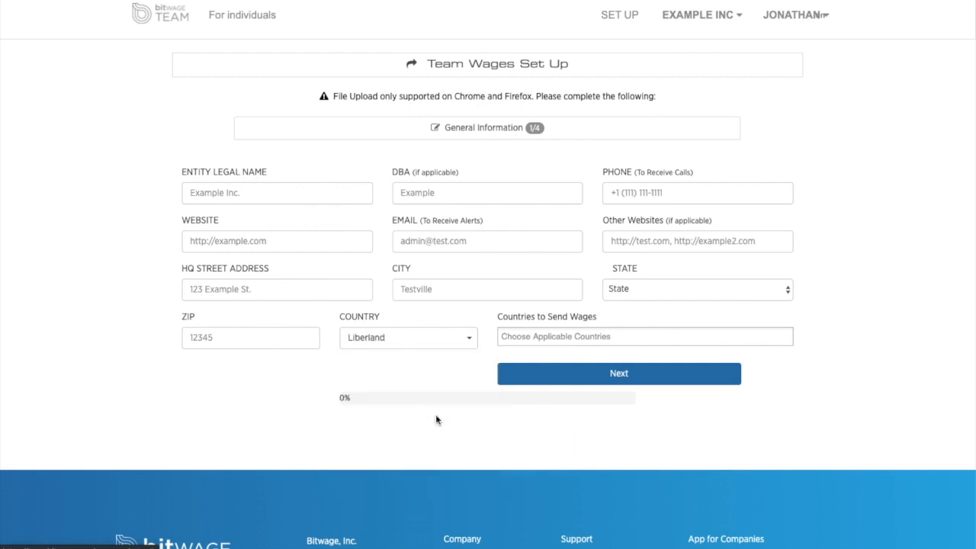
mouse_move(407, 336)
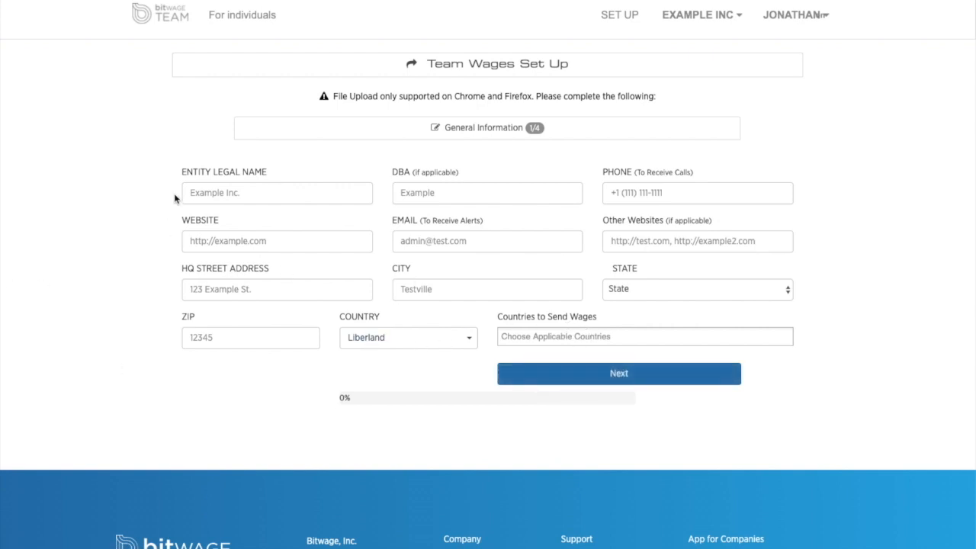
mouse_move(511, 428)
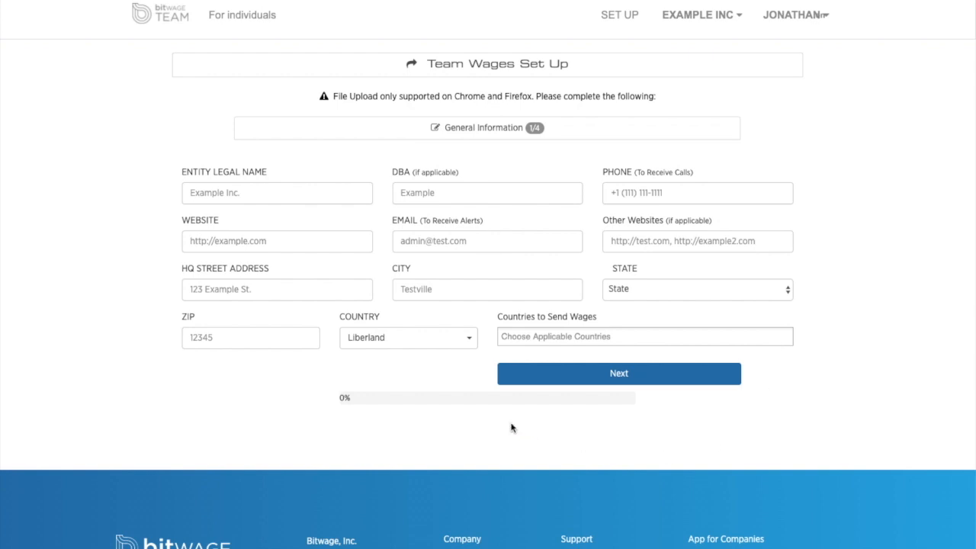
click(618, 372)
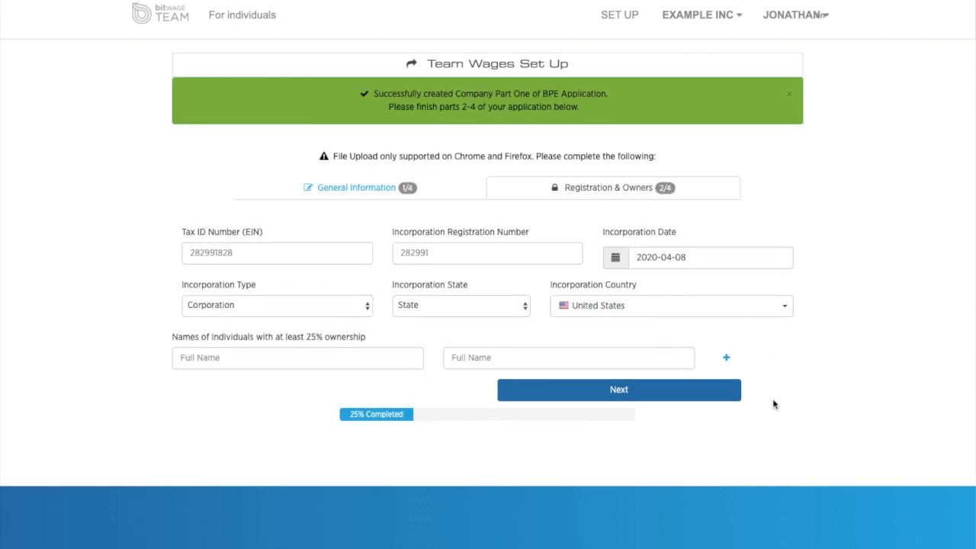
mouse_move(644, 311)
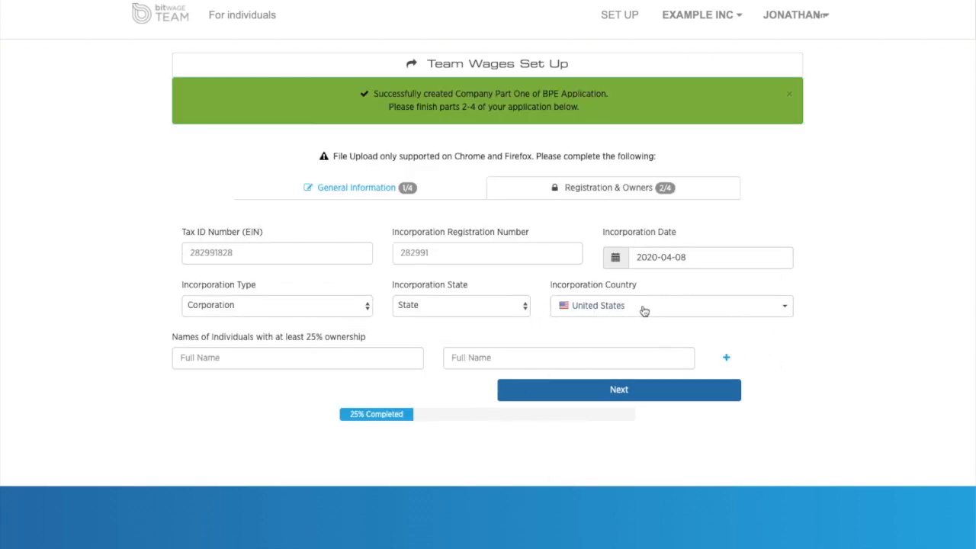
Choose Liberland as incorporation country and submit the registration and ownership details.
click(670, 305)
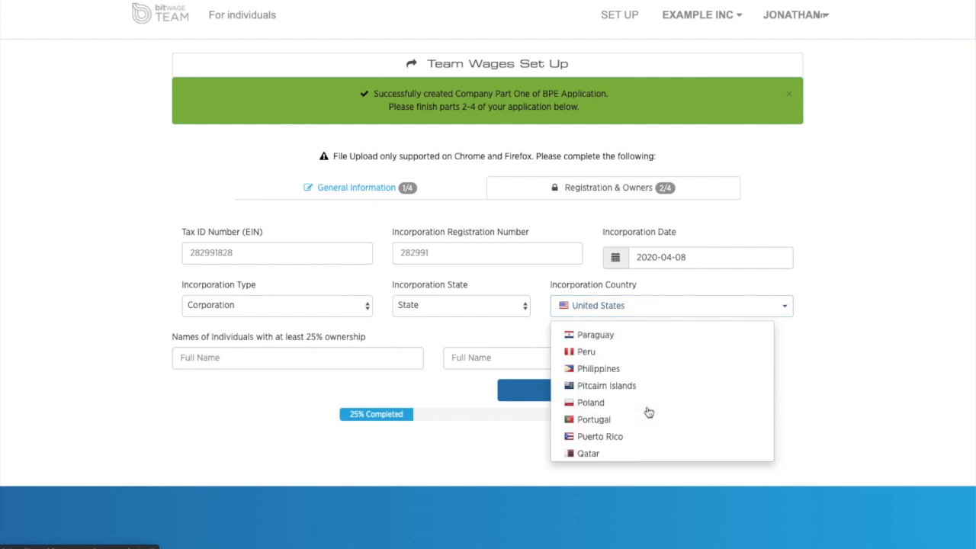
scroll(up, 3)
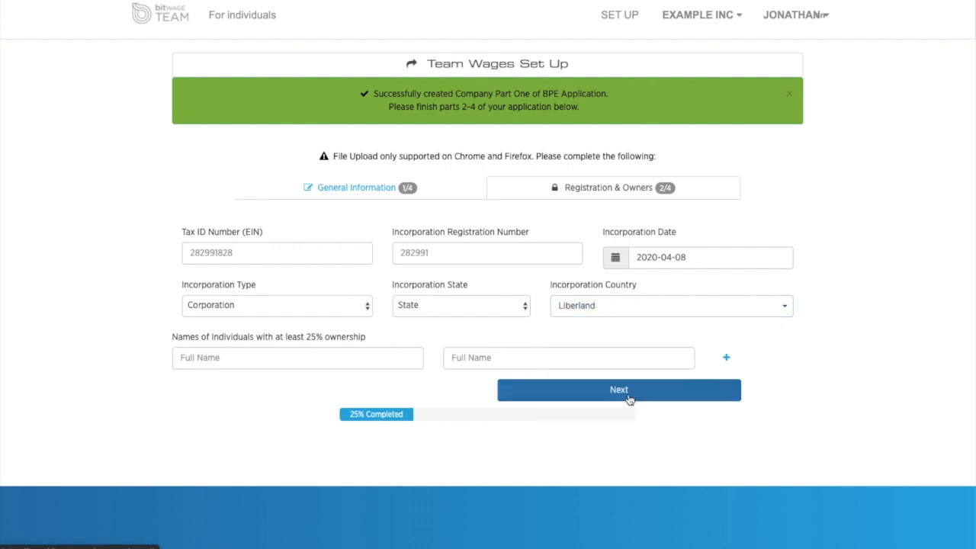
mouse_move(626, 408)
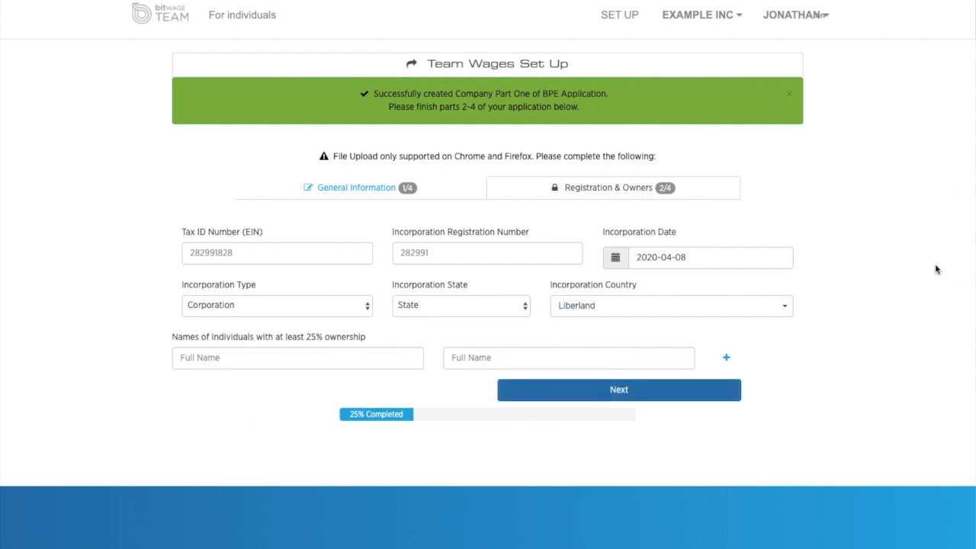
click(618, 389)
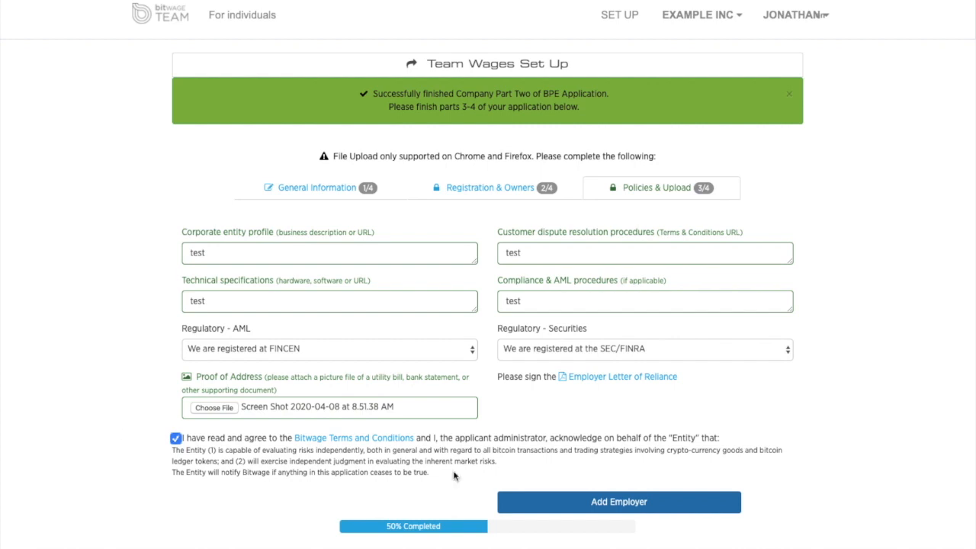
mouse_move(331, 114)
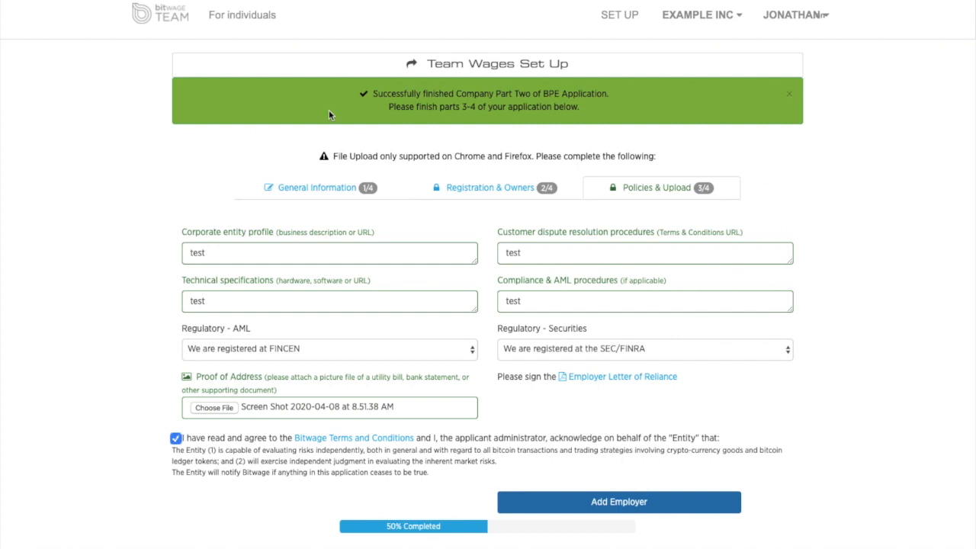
Re-tick the terms agreement and submit the policies and upload details via Add Employer.
click(176, 437)
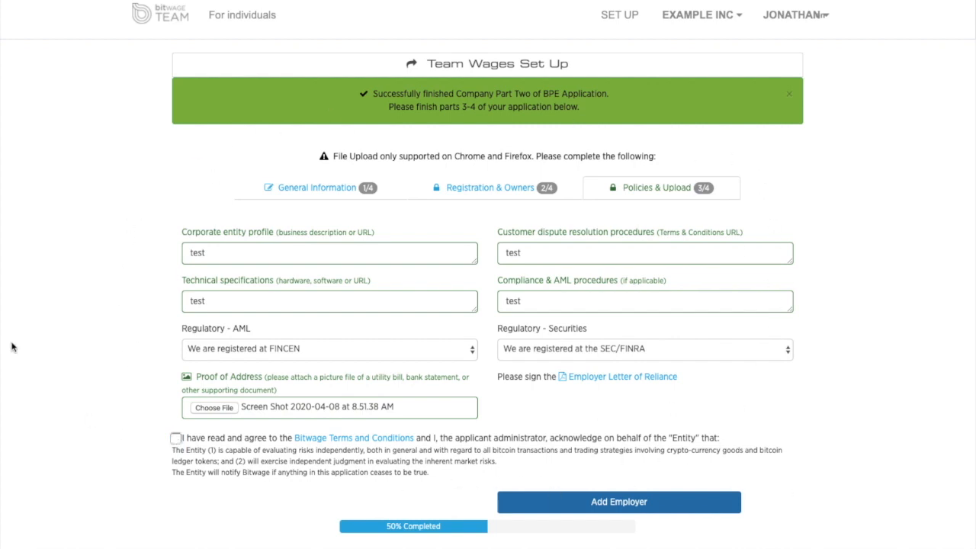
click(175, 437)
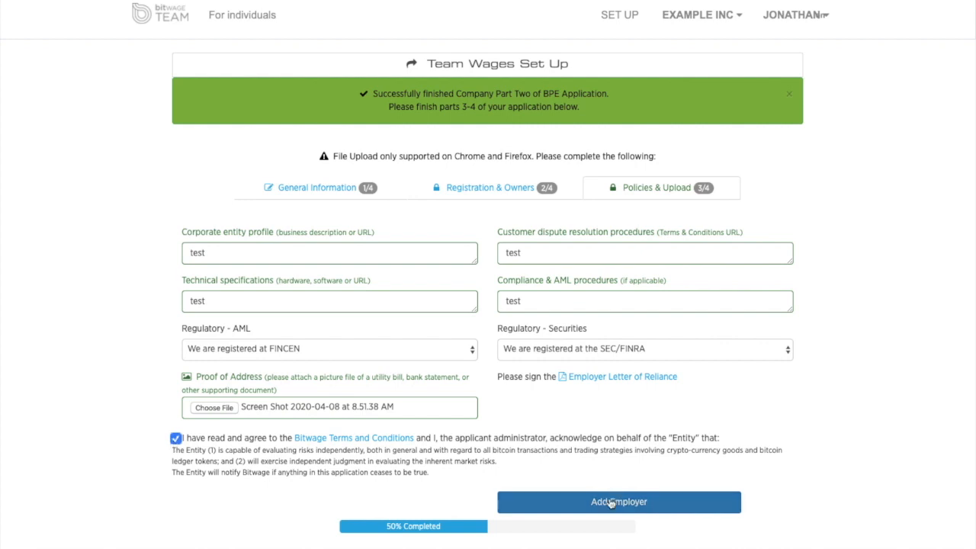
click(618, 501)
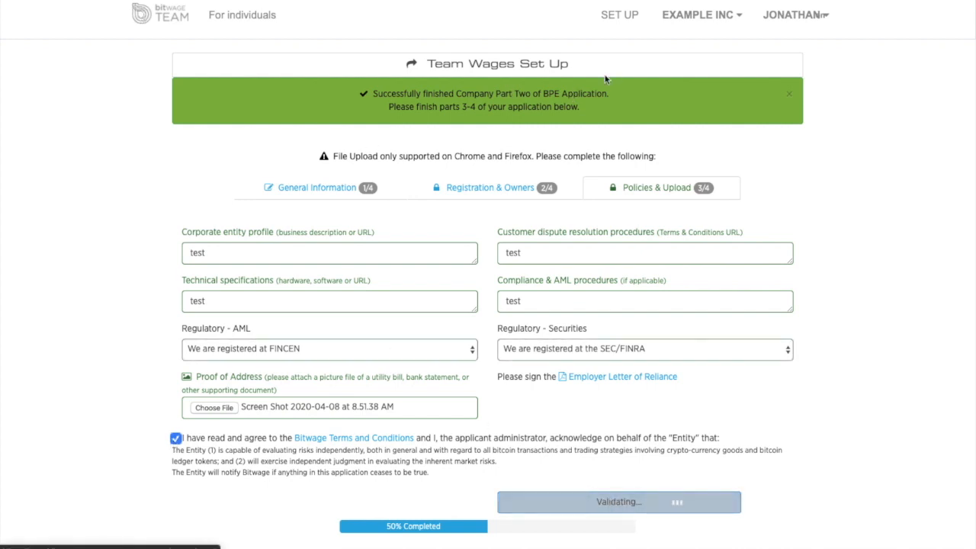
mouse_move(649, 224)
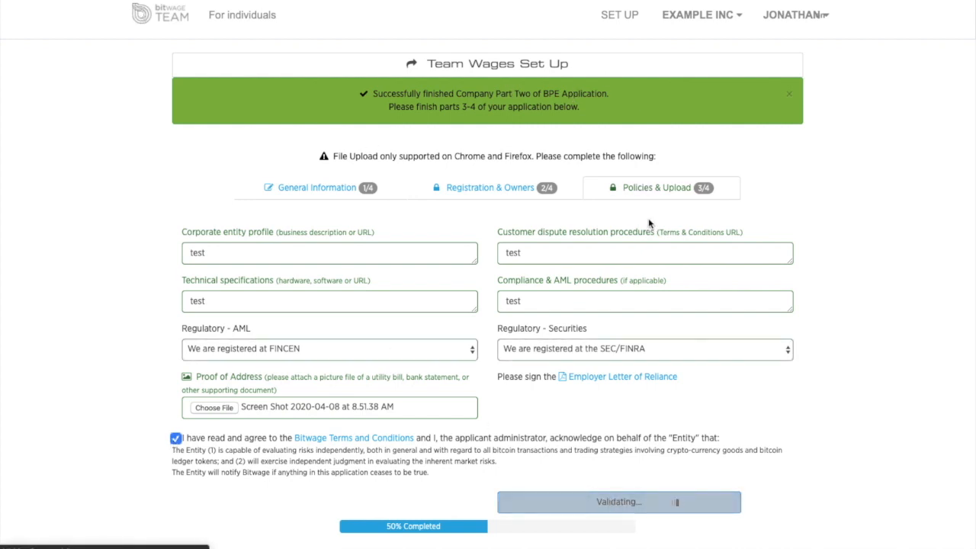
click(618, 500)
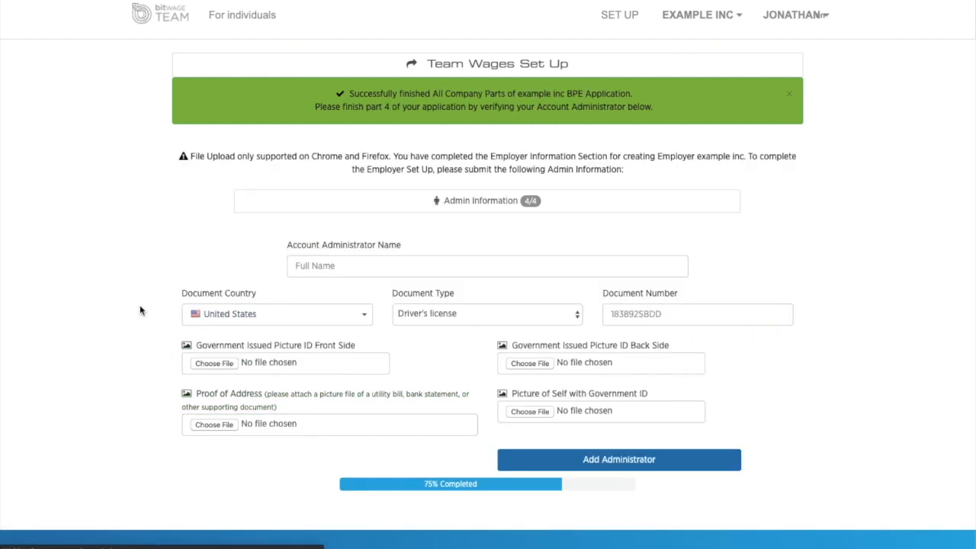
mouse_move(240, 351)
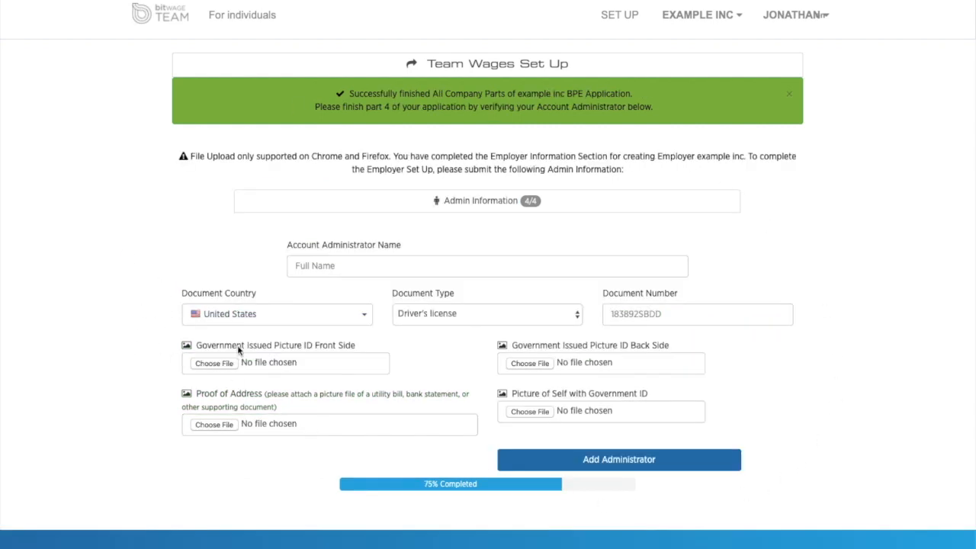
Choose Liberland as the administrator's document country and keep Passport as document type.
click(277, 314)
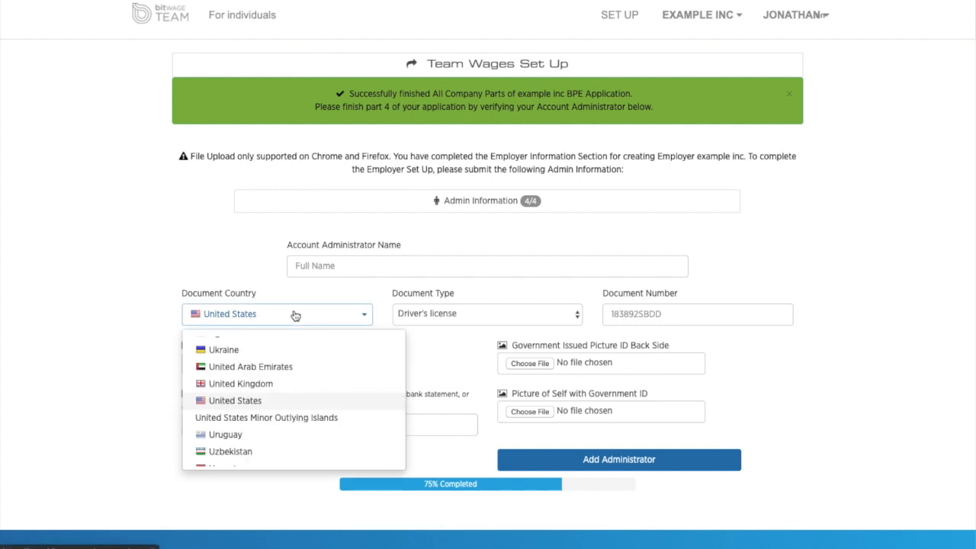
scroll(up, 3)
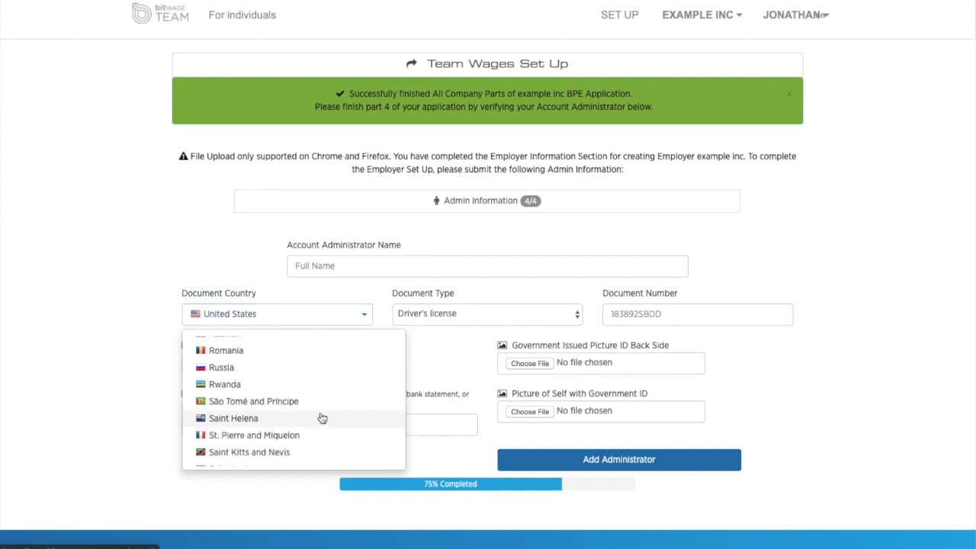
scroll(up, 3)
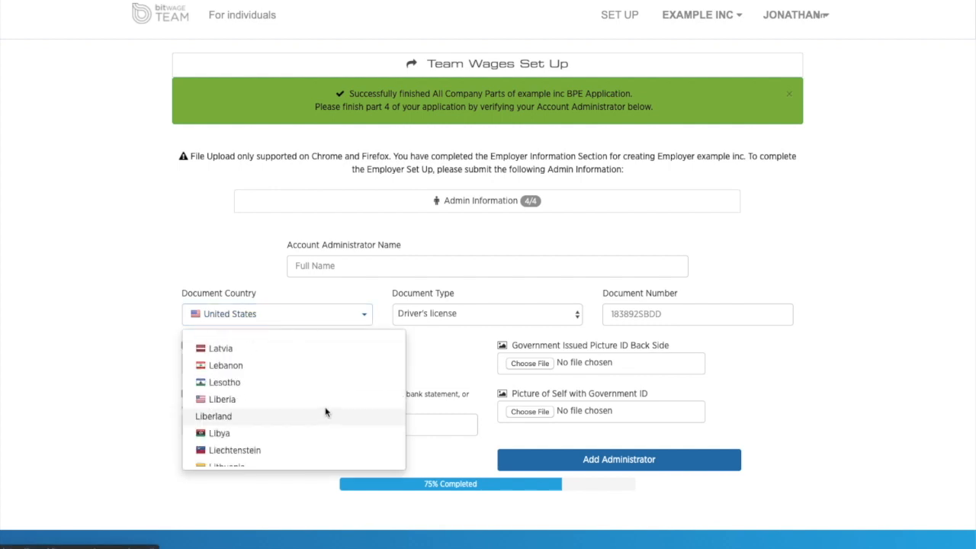
click(214, 416)
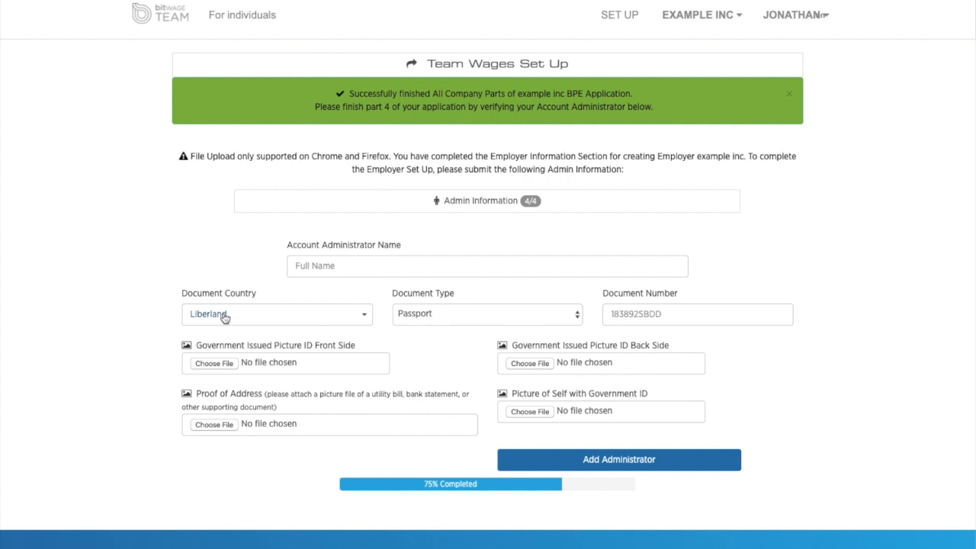
click(487, 313)
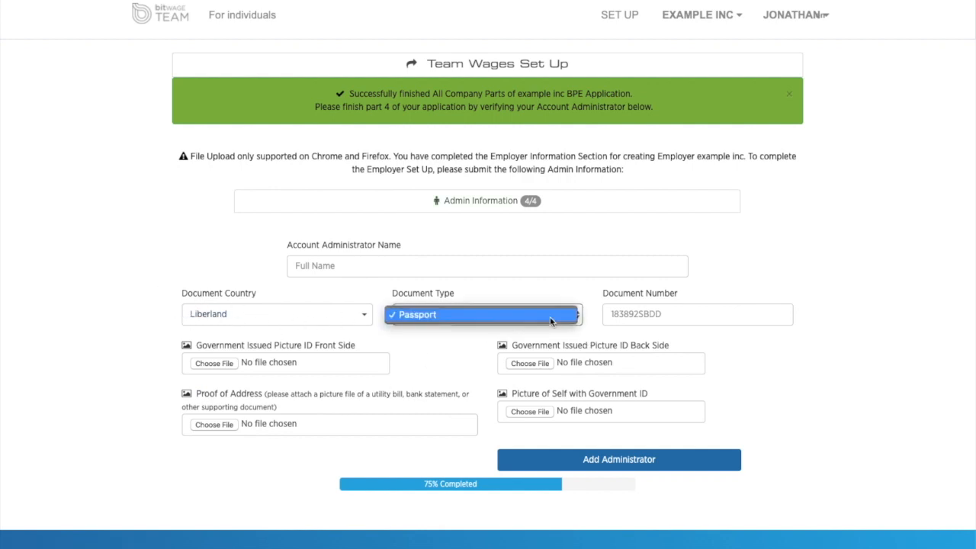
click(481, 314)
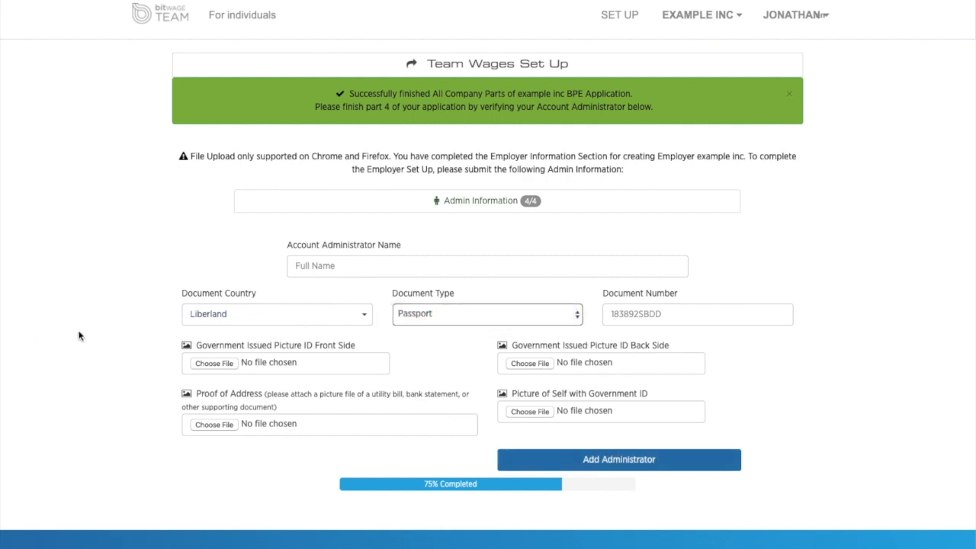
mouse_move(790, 138)
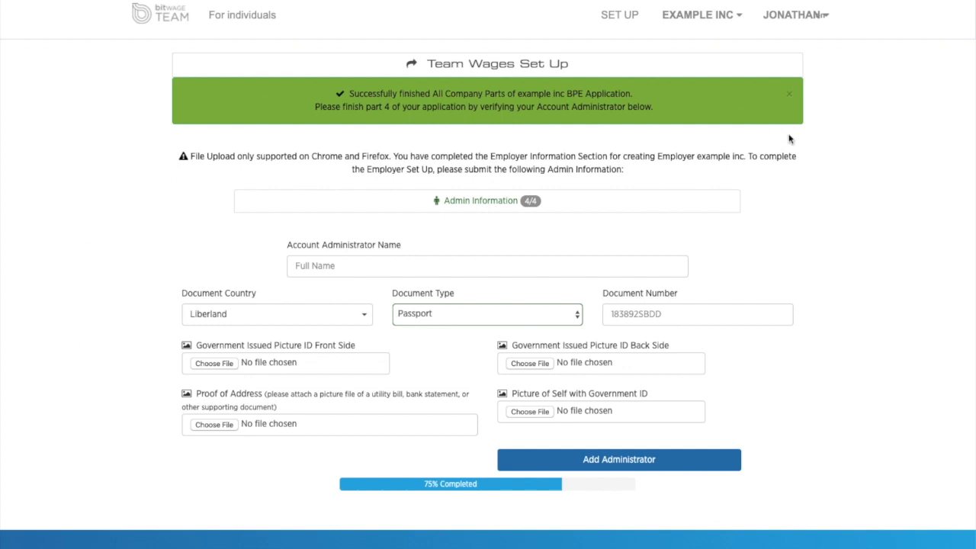
mouse_move(139, 192)
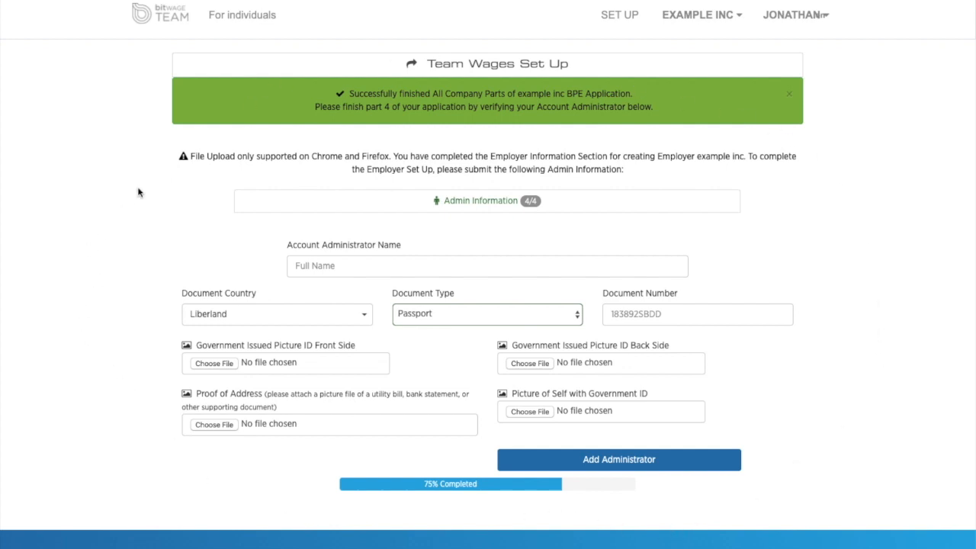
mouse_move(451, 126)
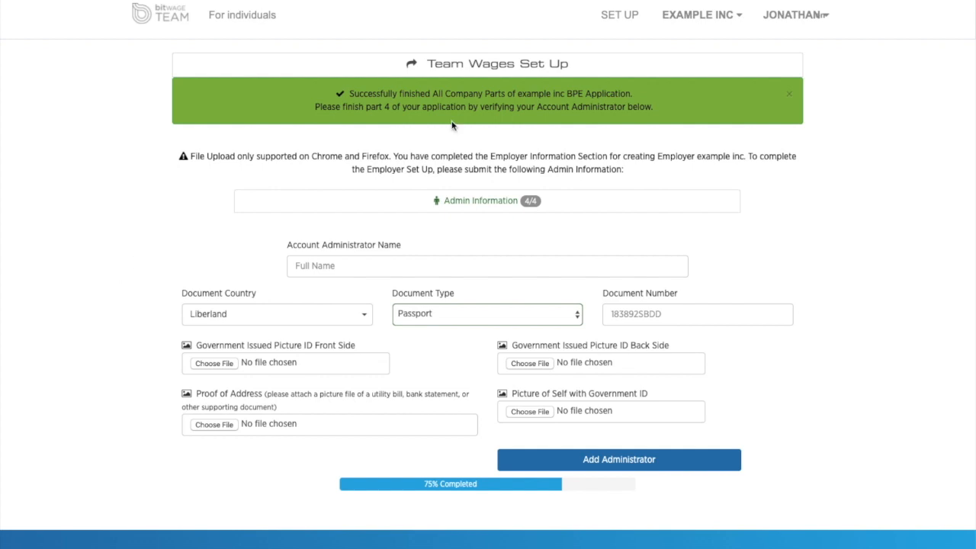
mouse_move(144, 278)
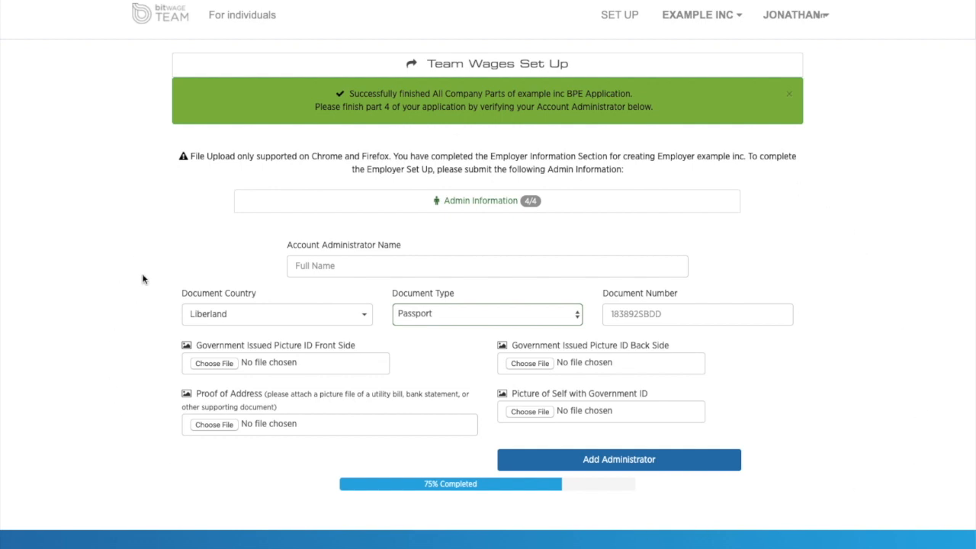
mouse_move(301, 519)
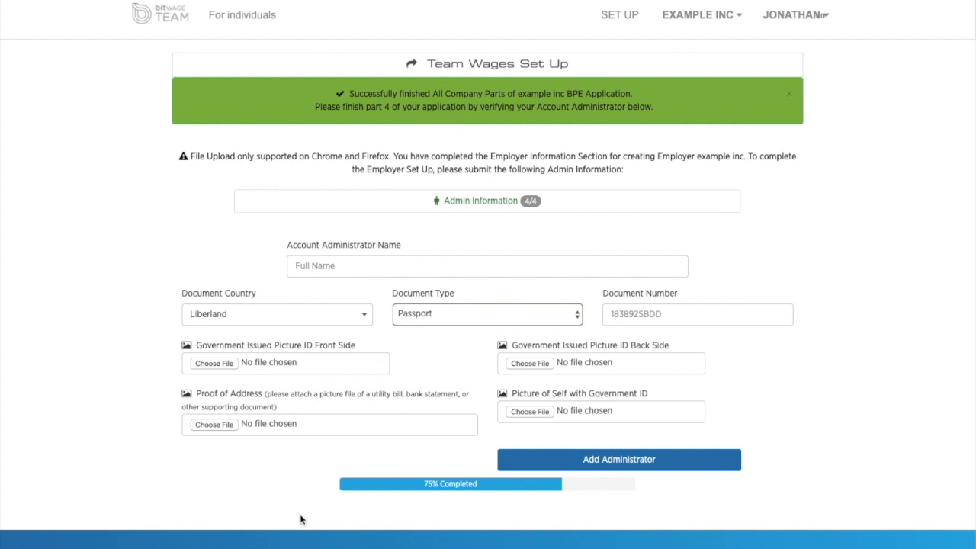
mouse_move(939, 199)
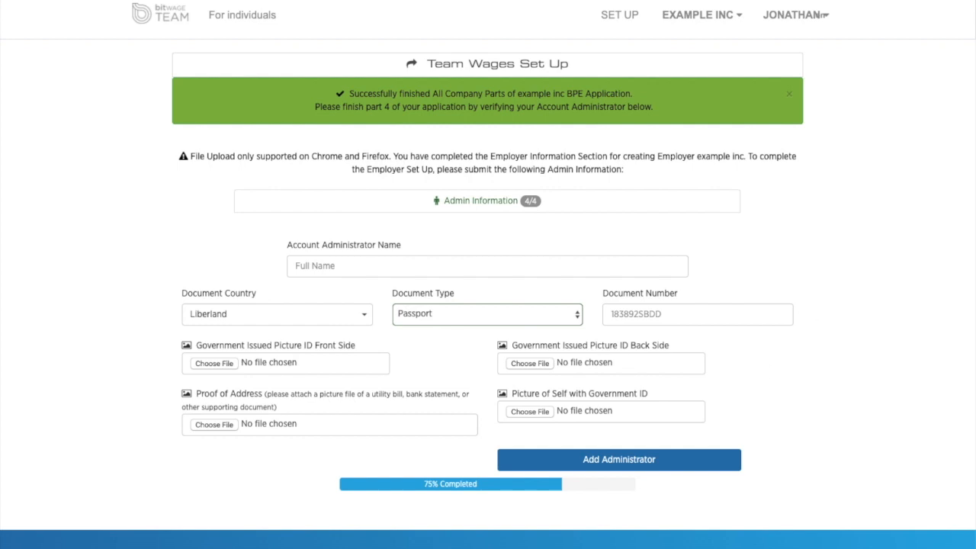
mouse_move(576, 342)
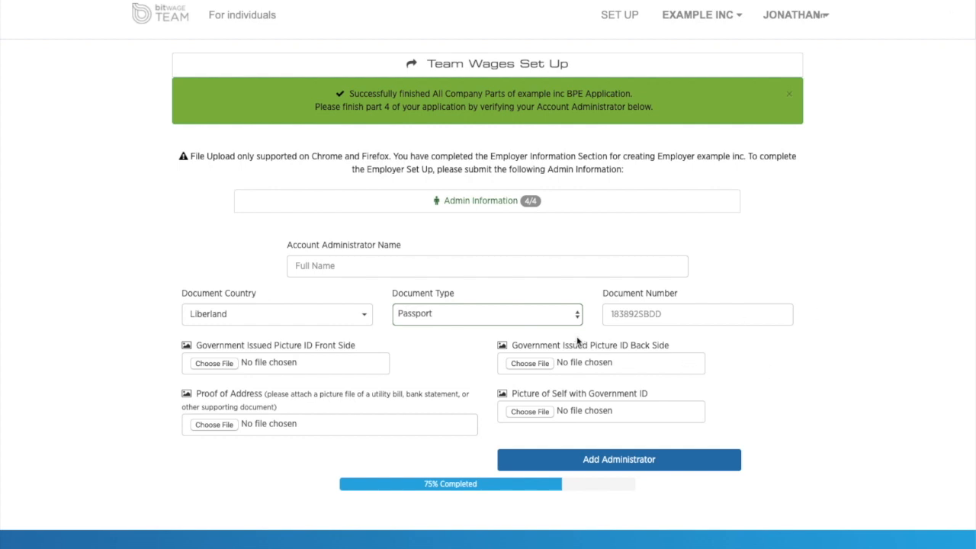
mouse_move(535, 162)
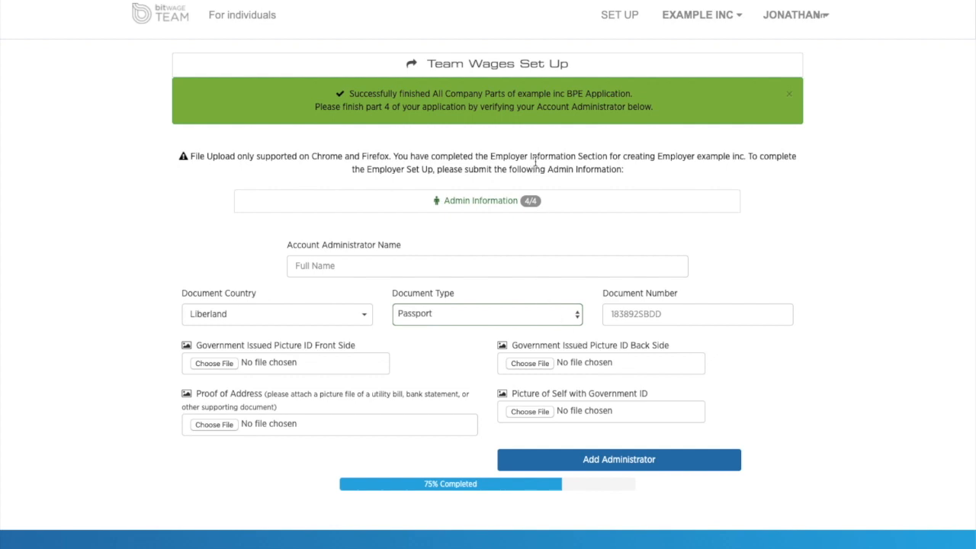
mouse_move(547, 147)
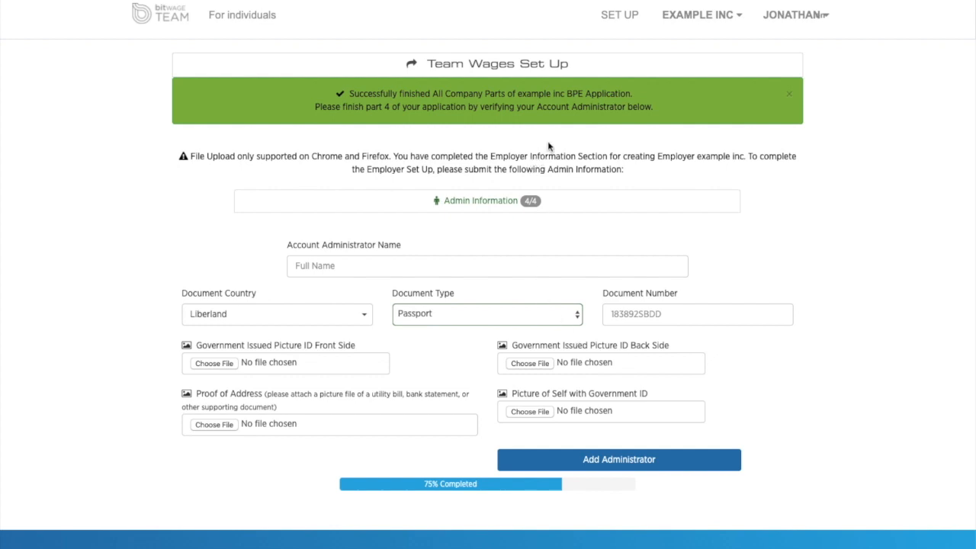